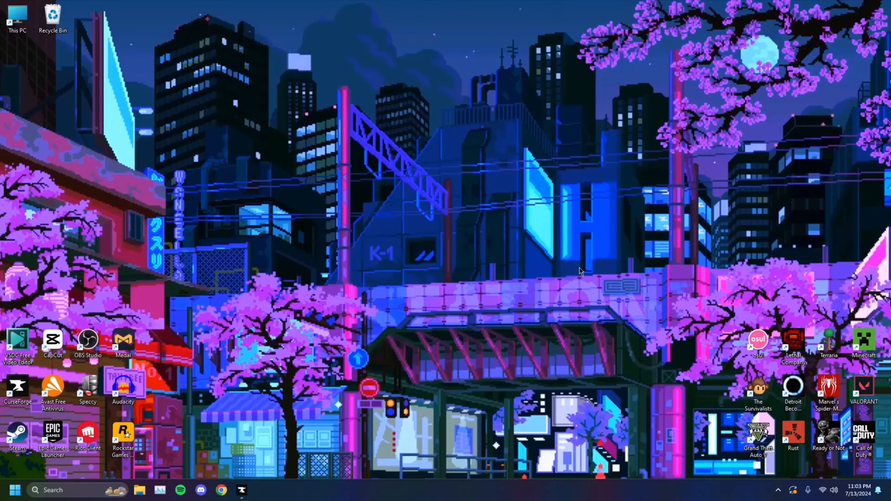
pyautogui.moveTo(619, 262)
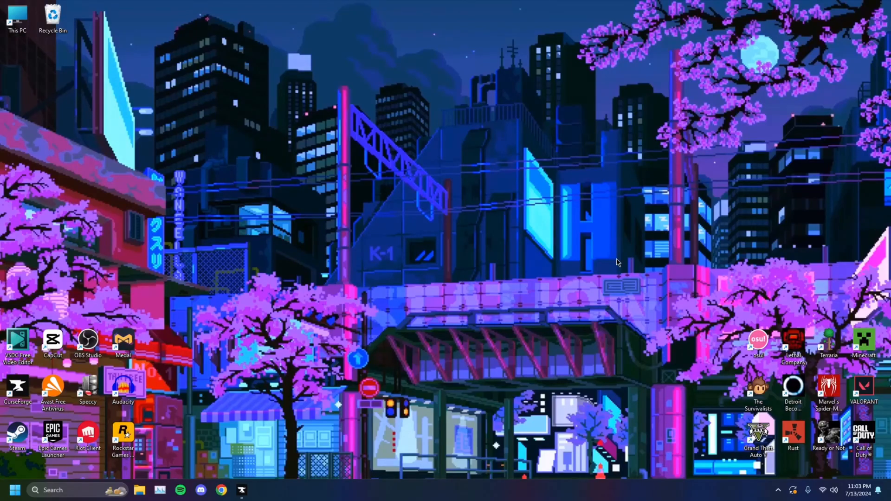
pyautogui.moveTo(474, 333)
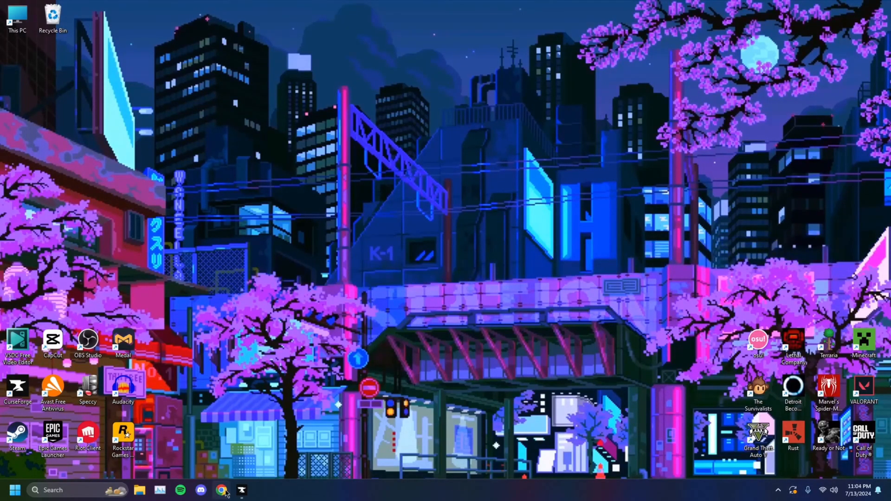
# Search Google for NVIDIA graphics card driver updates and choose the GeForce product series on NVIDIA's download form
pyautogui.click(221, 490)
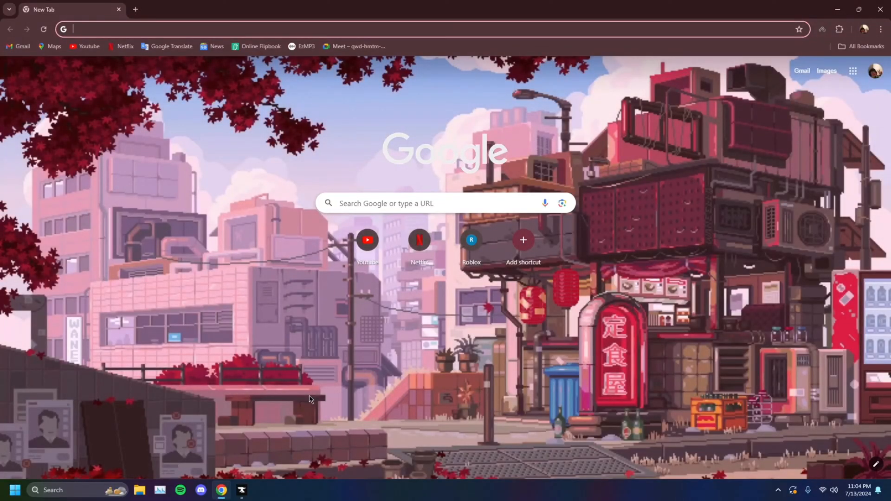
pyautogui.write('nvidia')
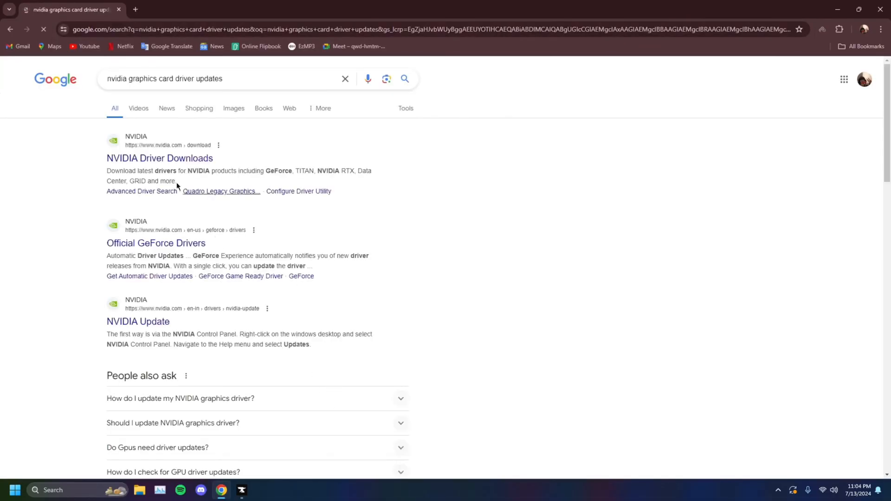
pyautogui.click(160, 158)
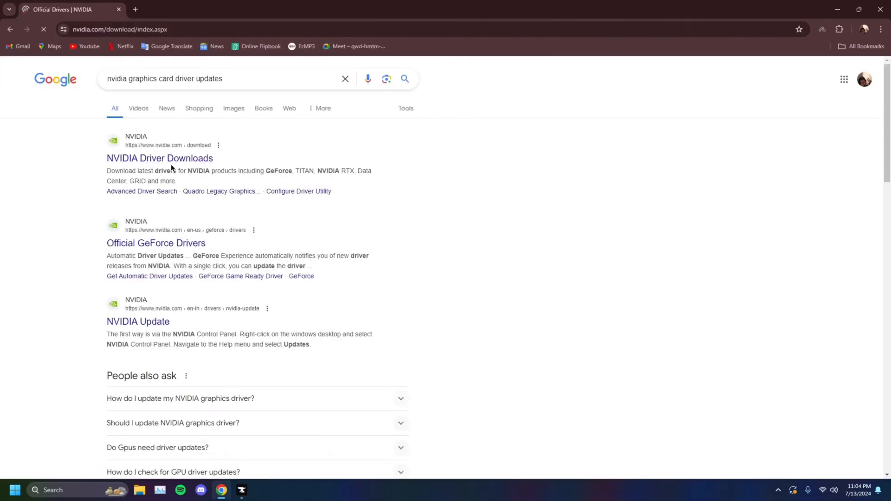
pyautogui.click(160, 158)
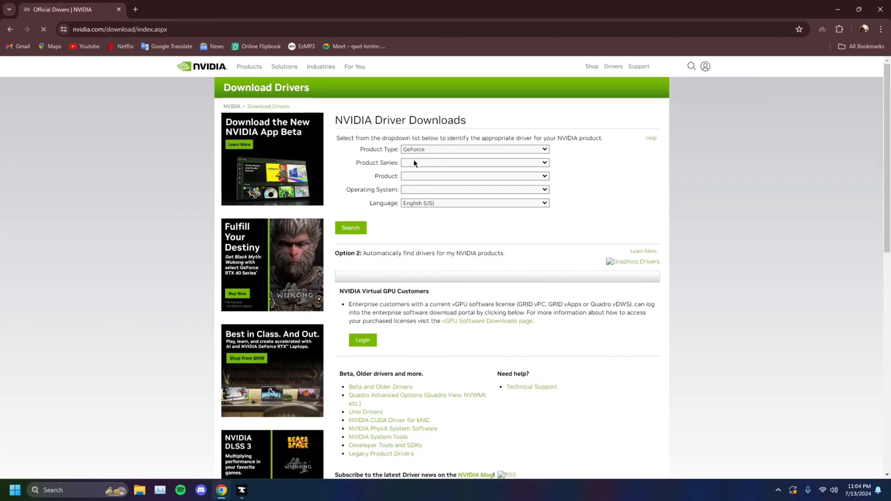
pyautogui.click(474, 162)
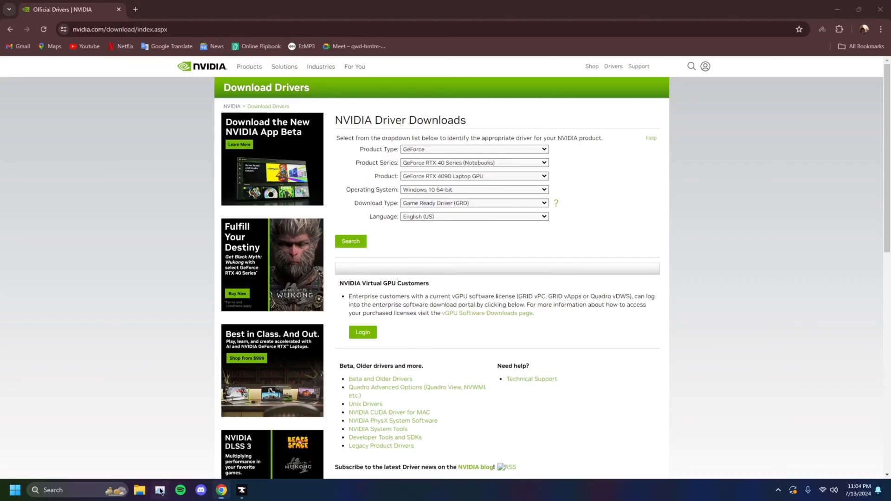
# Check the installed graphics card in Task Manager's performance view, then close it
pyautogui.click(161, 494)
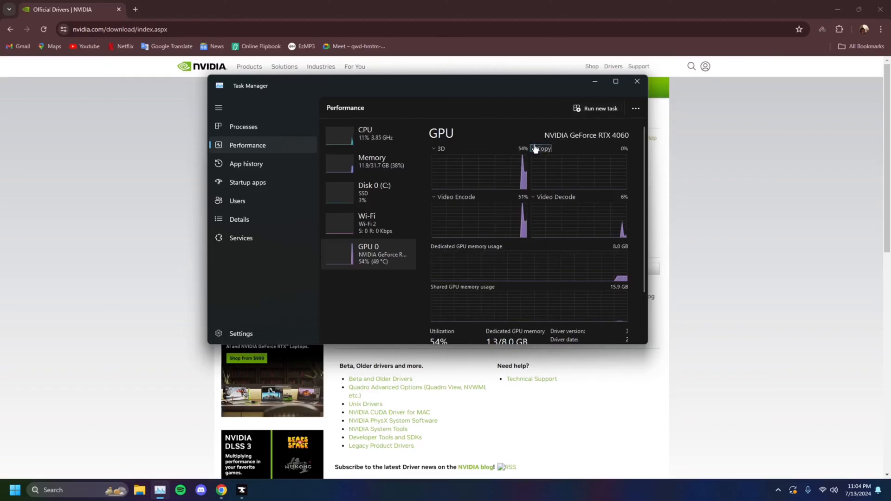
pyautogui.click(637, 80)
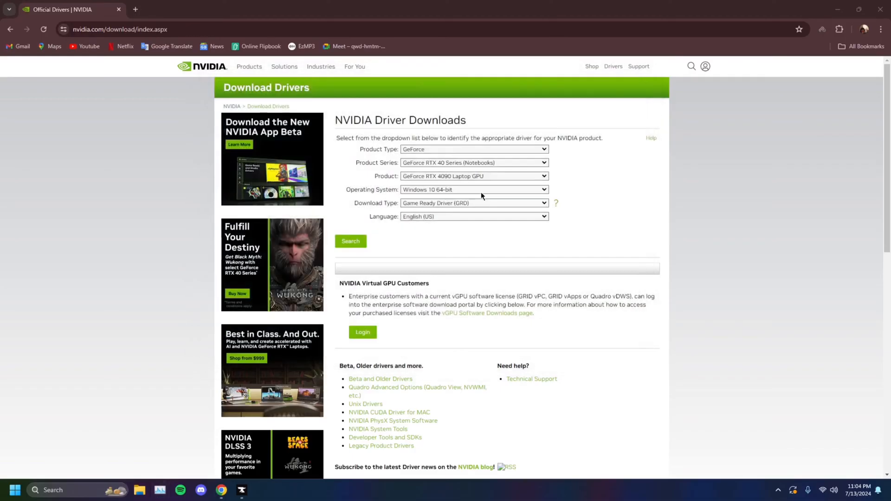
pyautogui.moveTo(466, 182)
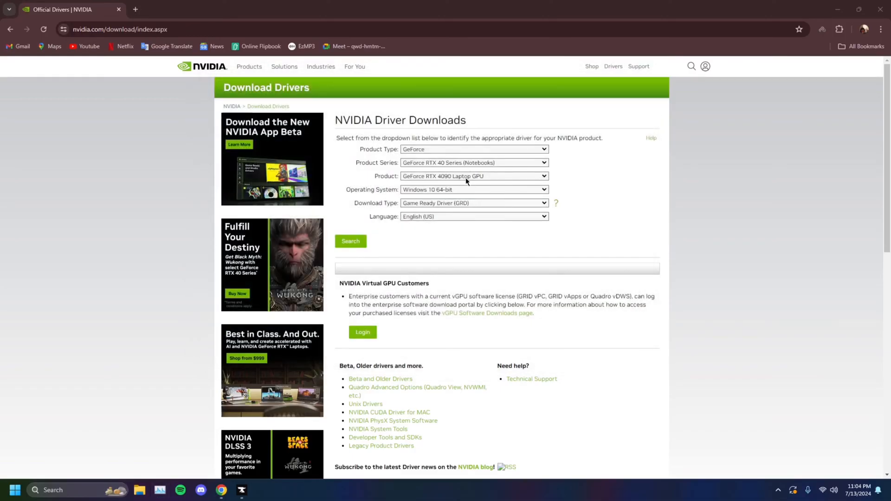
pyautogui.moveTo(215, 113)
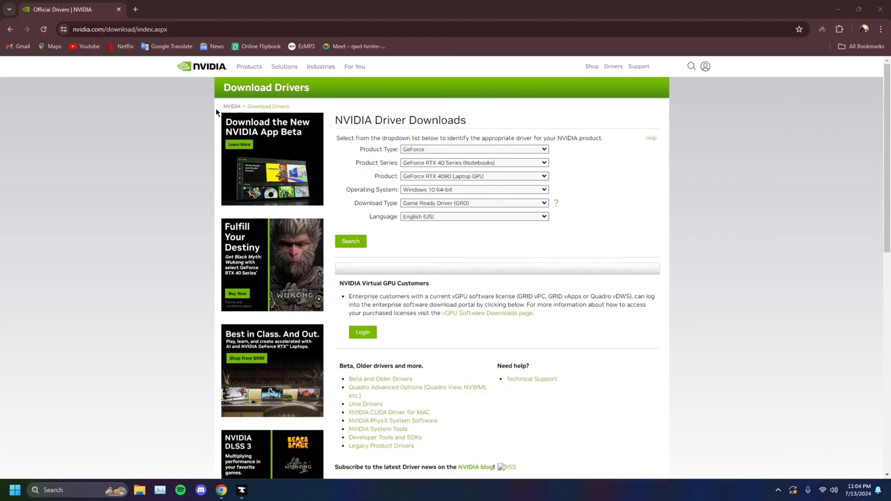
pyautogui.moveTo(246, 156)
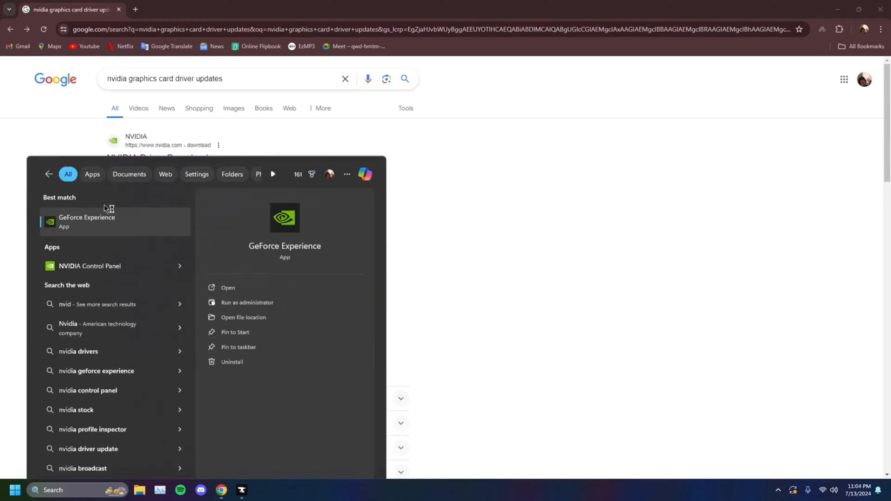
# Search for 'geforce experience' in a new tab and launch the GeForce Experience app
pyautogui.click(119, 10)
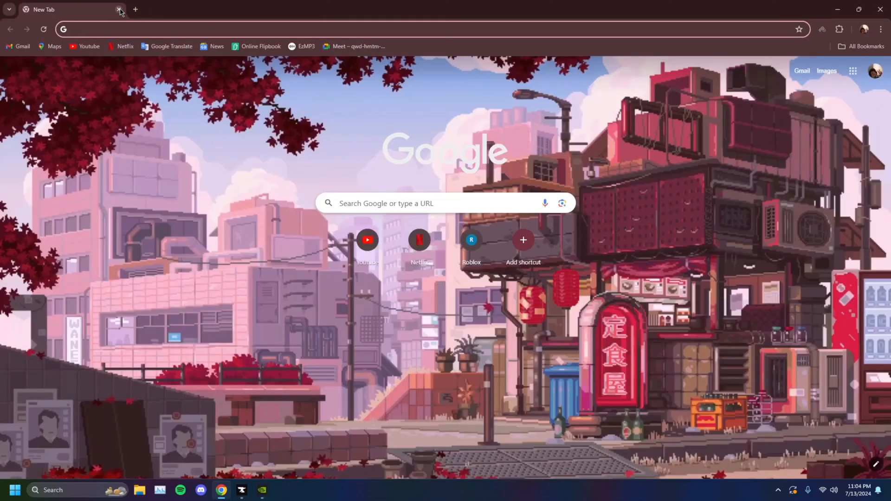
pyautogui.write('geforce expe')
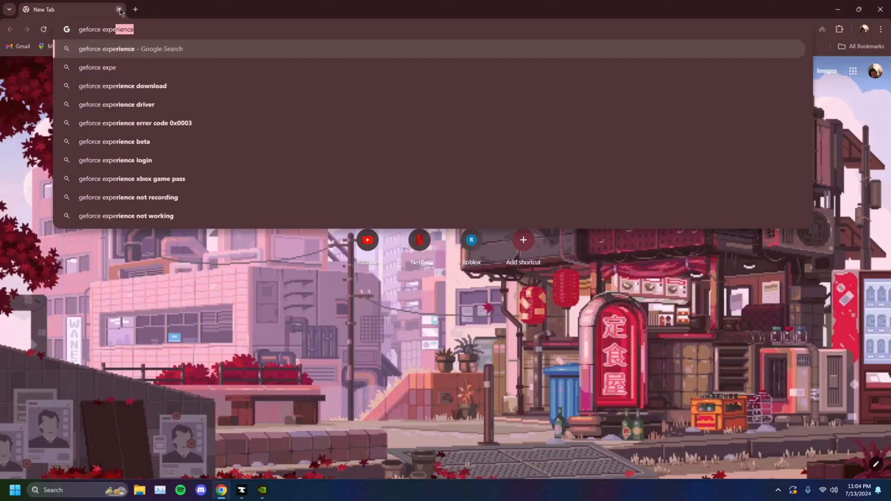
pyautogui.press('Enter')
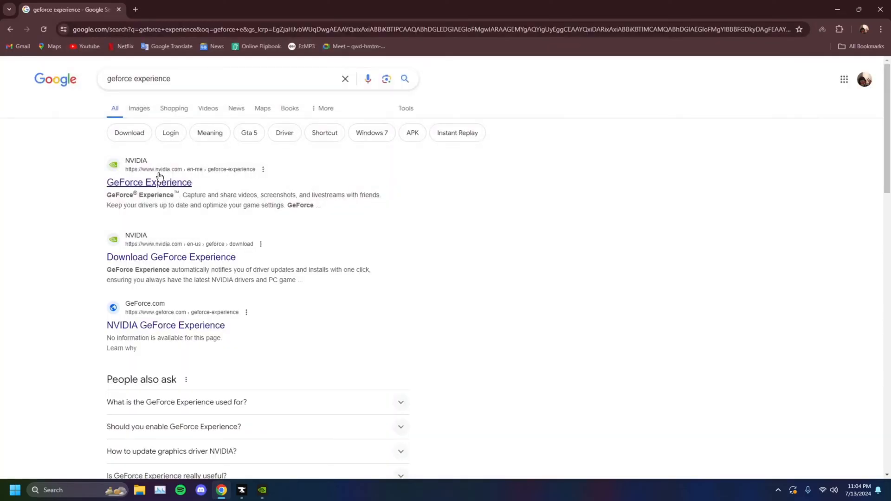
pyautogui.click(149, 182)
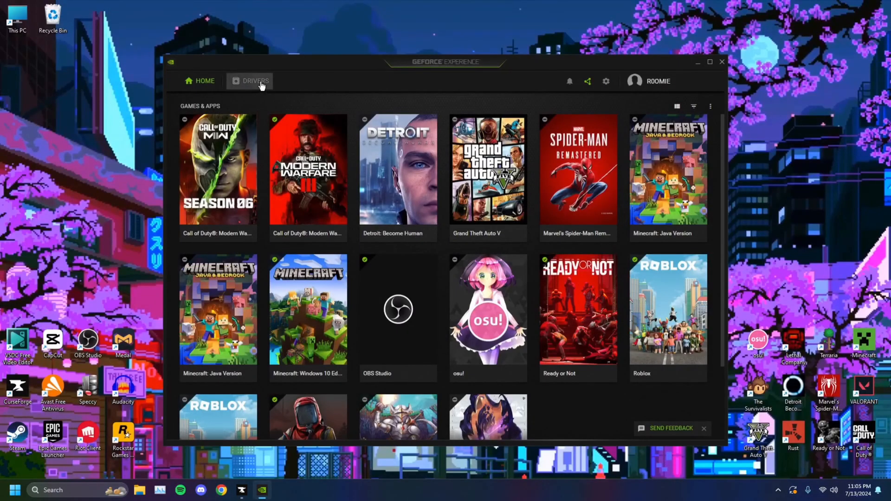
# View the Drivers section listing the available GeForce Game Ready Driver 556.12
pyautogui.click(254, 80)
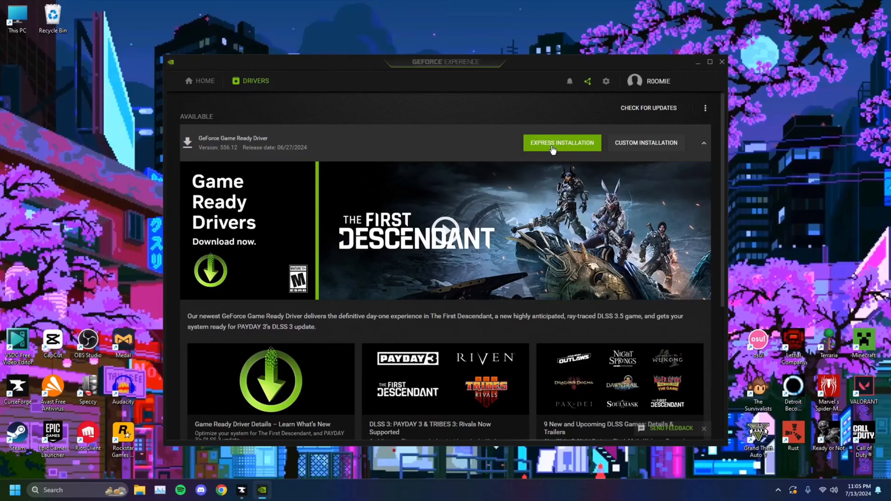
pyautogui.moveTo(570, 147)
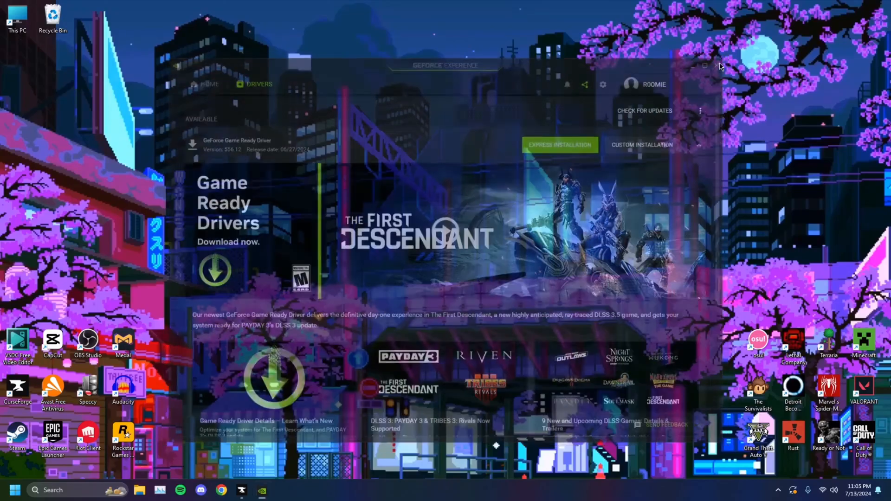
# Close GeForce Experience and bring up Google Chrome on a blank new tab
pyautogui.click(704, 65)
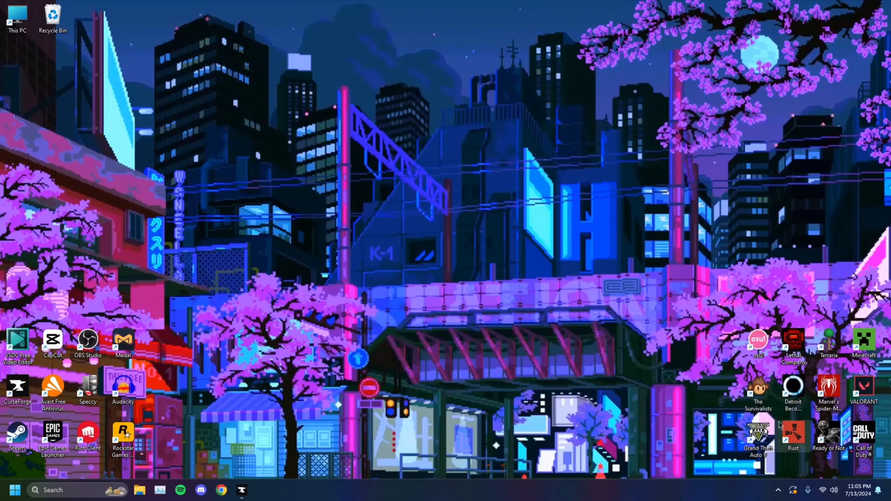
pyautogui.moveTo(449, 241)
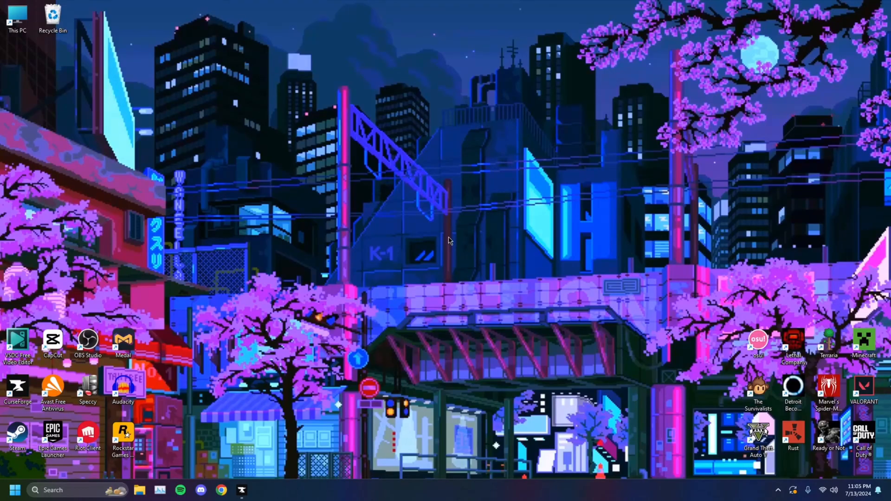
pyautogui.click(222, 490)
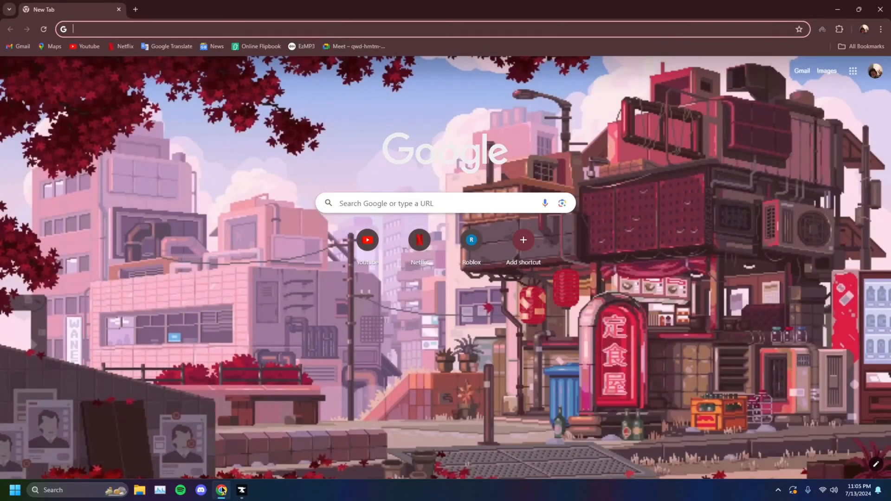
# Search for AMD CPU driver updates and visit AMD's Drivers and Support page
pyautogui.write('amd cpu driver updates')
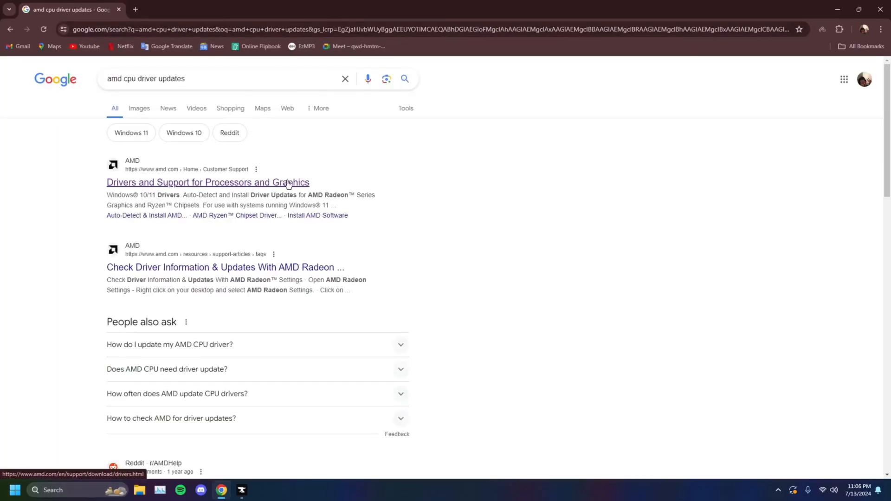
pyautogui.click(208, 183)
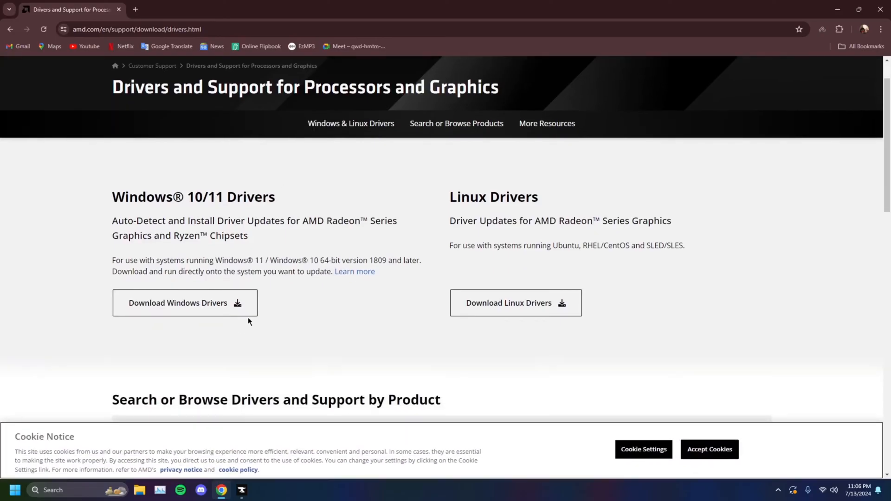
pyautogui.moveTo(447, 197)
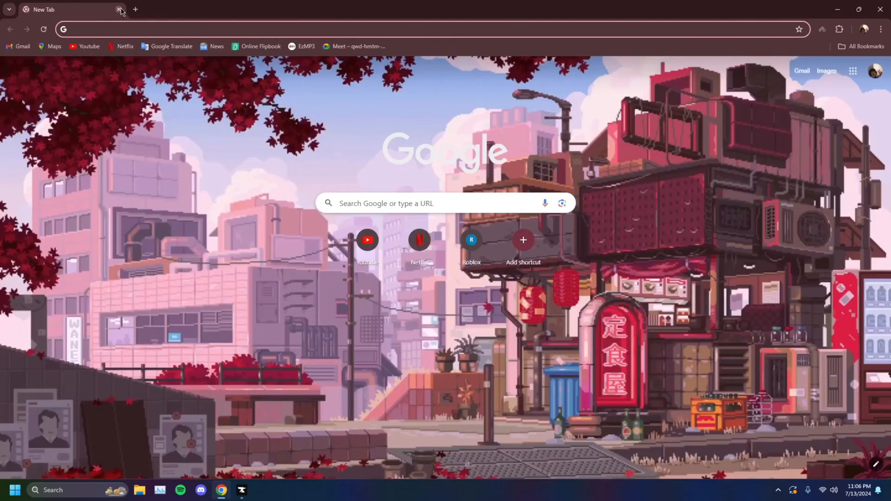
# Search 'intel drivers update' and bring up Intel's Driver & Support Assistant download page
pyautogui.write('intel drivers update')
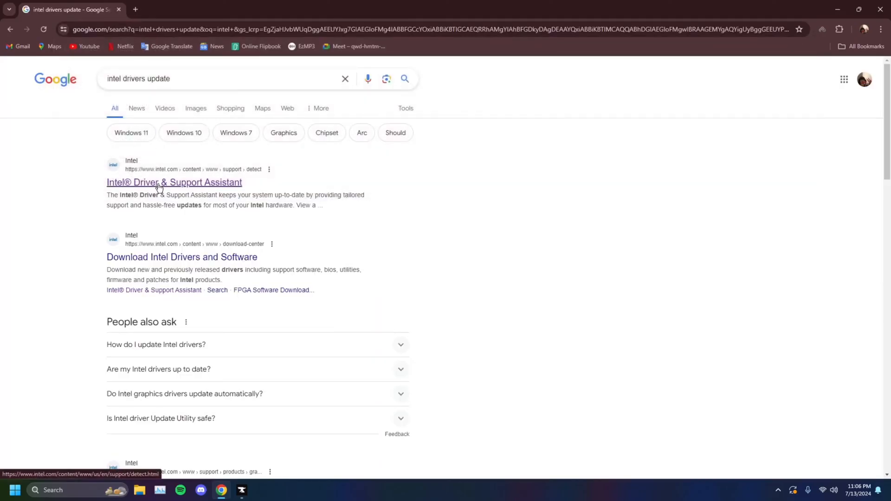
pyautogui.click(174, 182)
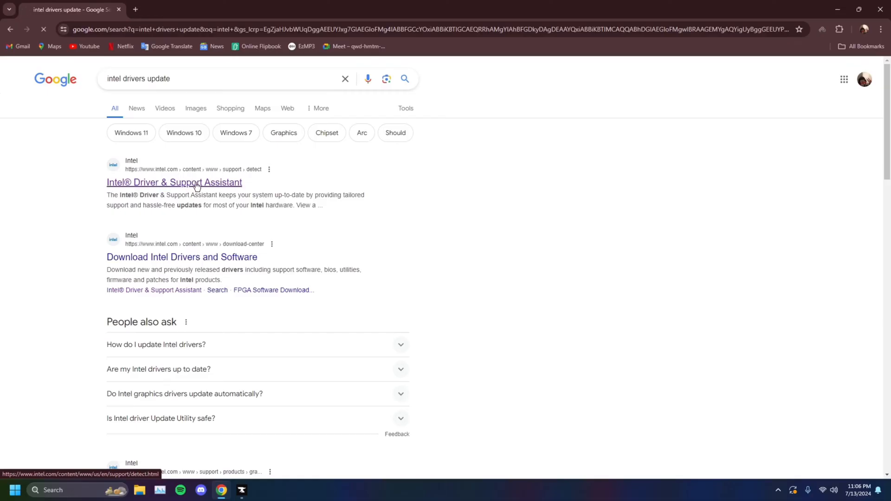
pyautogui.click(174, 182)
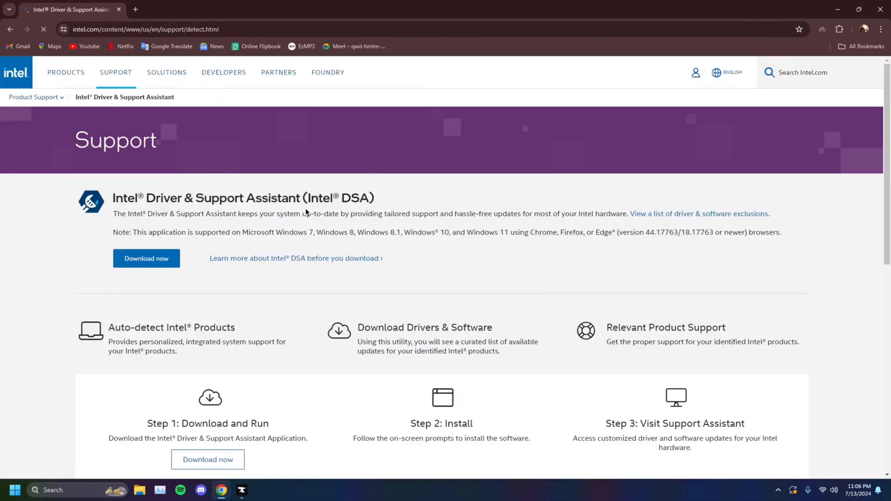
pyautogui.scroll(-3)
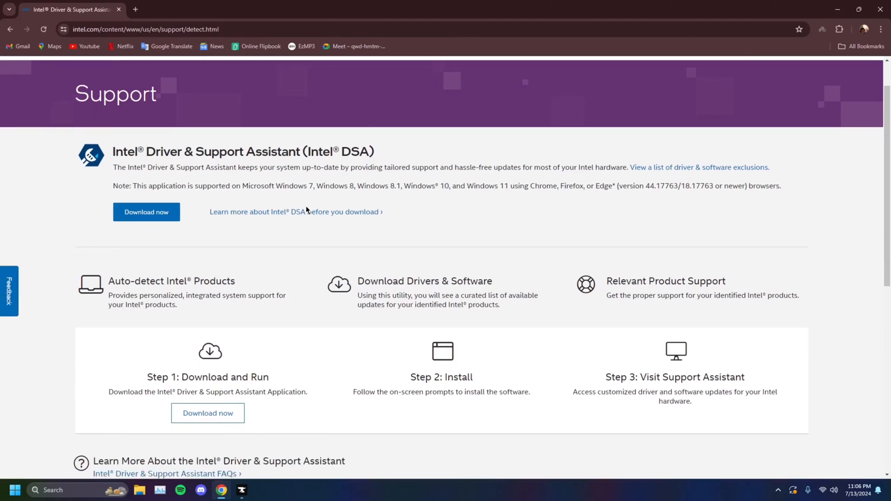
pyautogui.moveTo(311, 214)
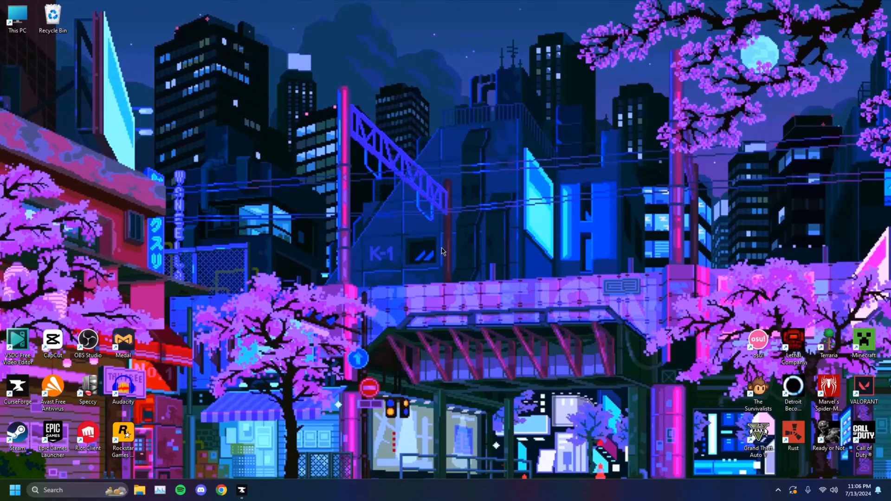
pyautogui.moveTo(448, 249)
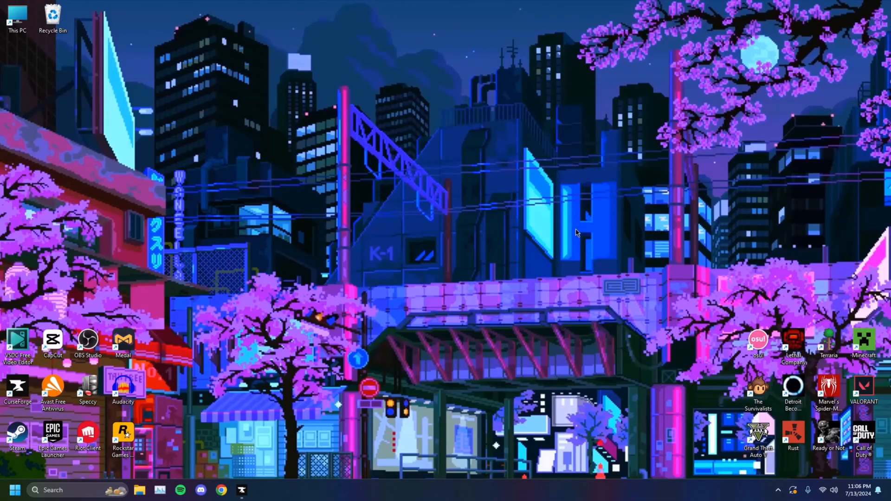
pyautogui.moveTo(810, 488)
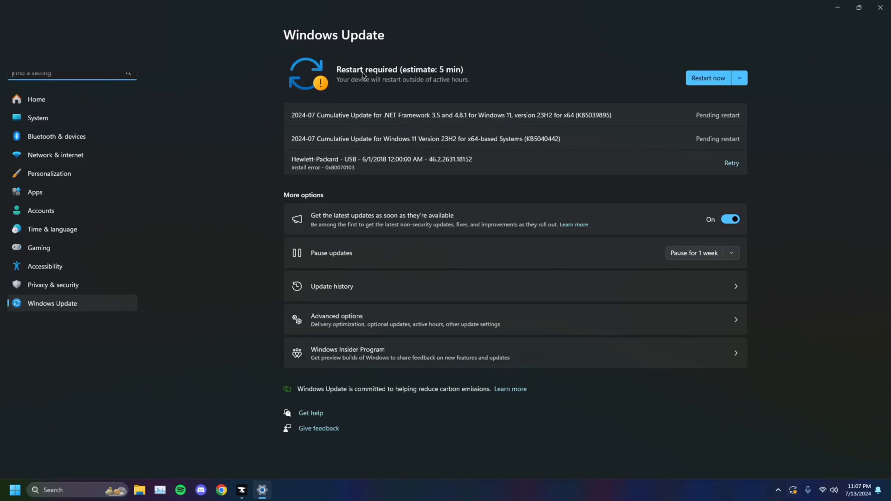
pyautogui.moveTo(580, 132)
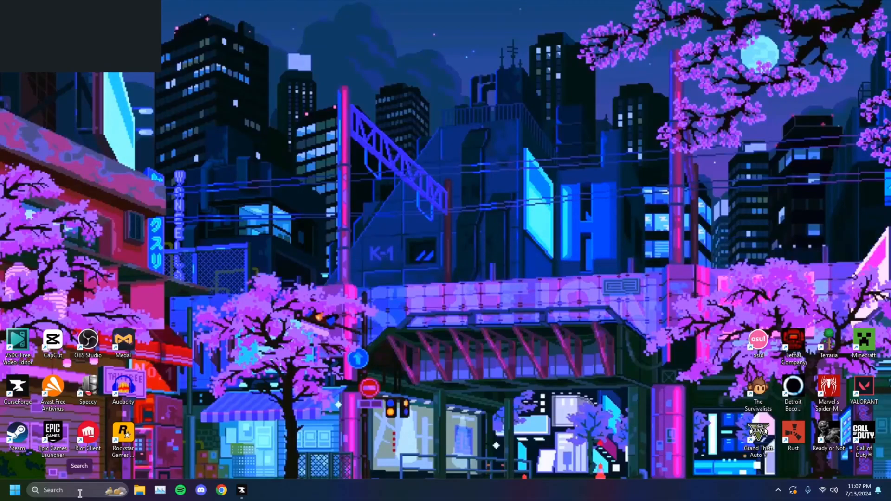
# Search the Start menu for Settings and launch Windows Settings on its Home page
pyautogui.write('sketchBook')
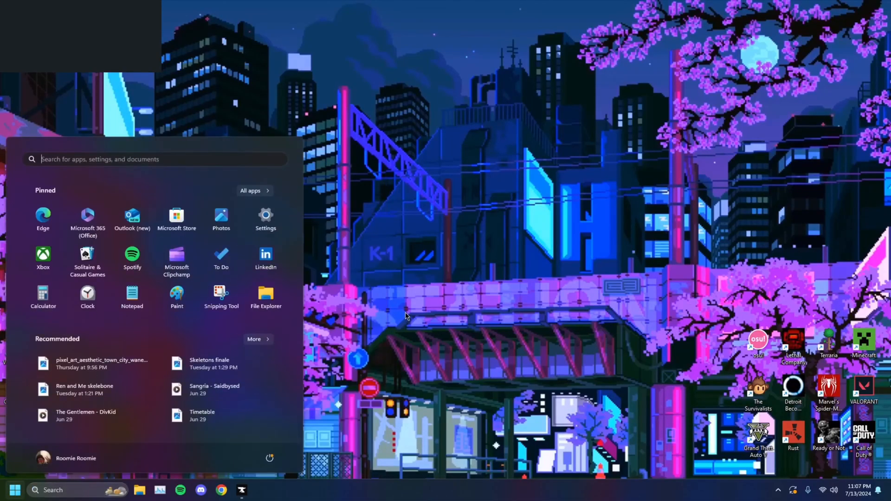
pyautogui.write('s')
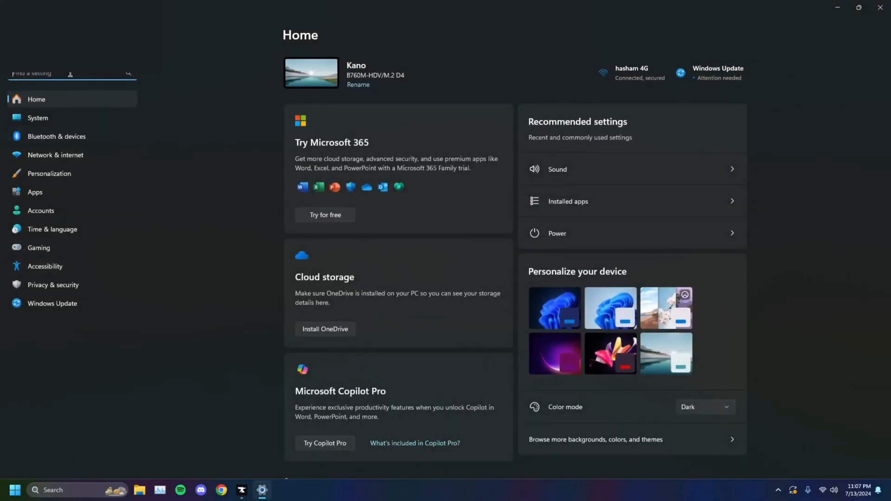
# Review the Windows Update page with updates pending restart, then close Settings
pyautogui.click(52, 304)
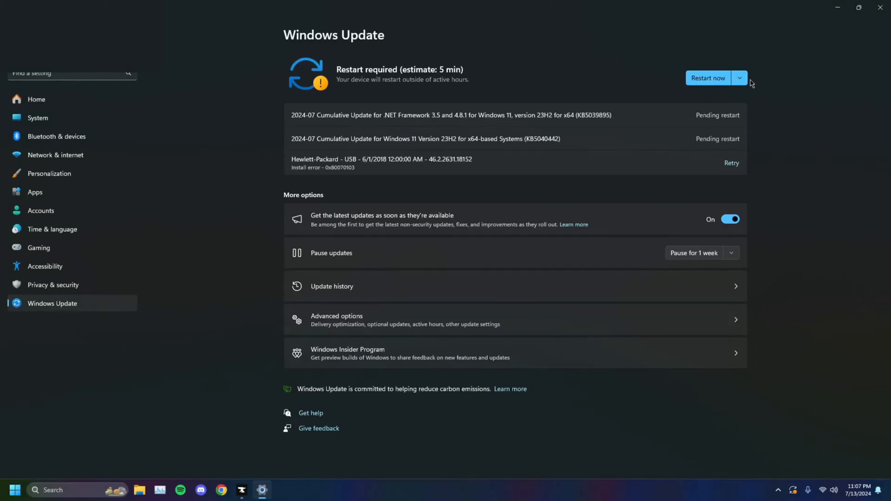
pyautogui.click(739, 78)
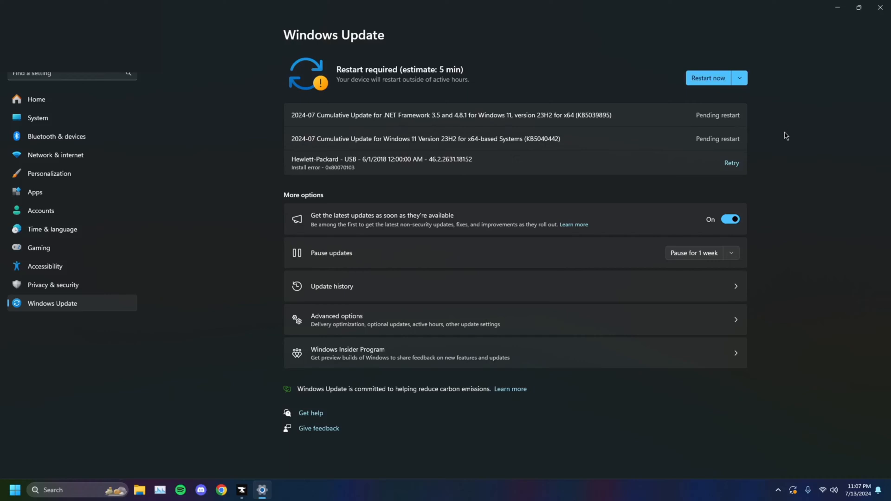
pyautogui.moveTo(785, 130)
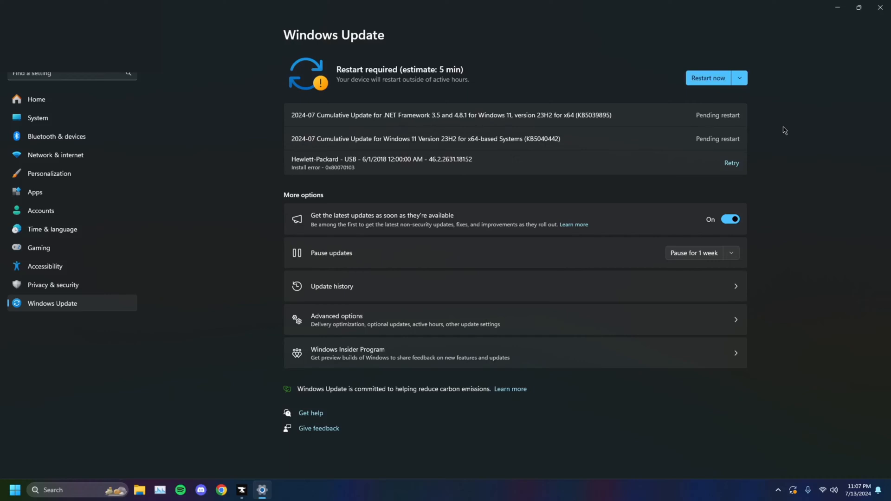
pyautogui.moveTo(752, 83)
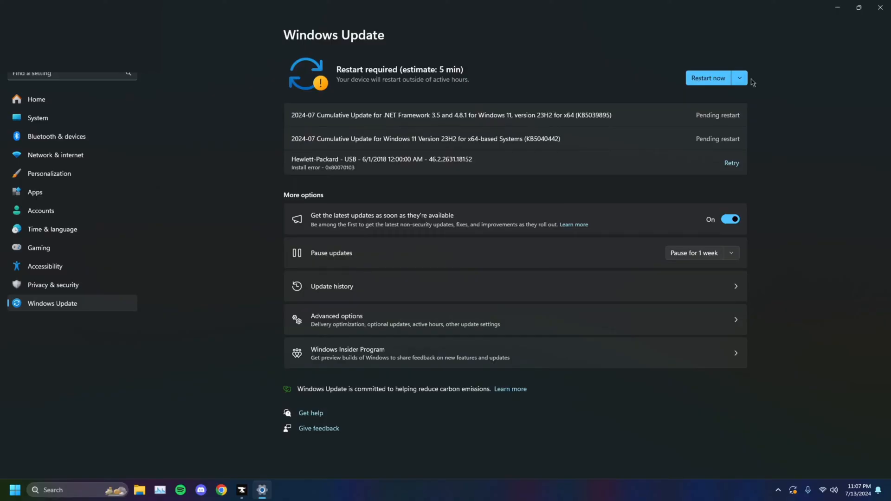
pyautogui.moveTo(613, 170)
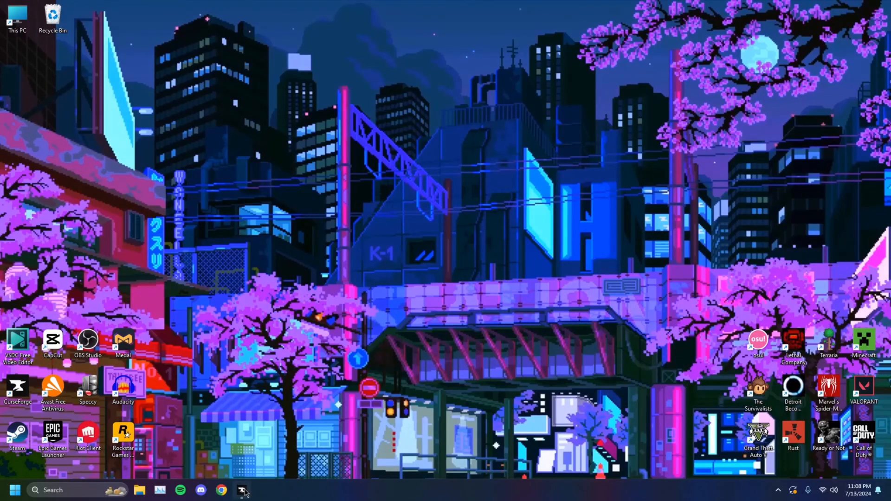
# Launch CurseForge, enter the 12132 modpack and browse for more content to add
pyautogui.click(243, 490)
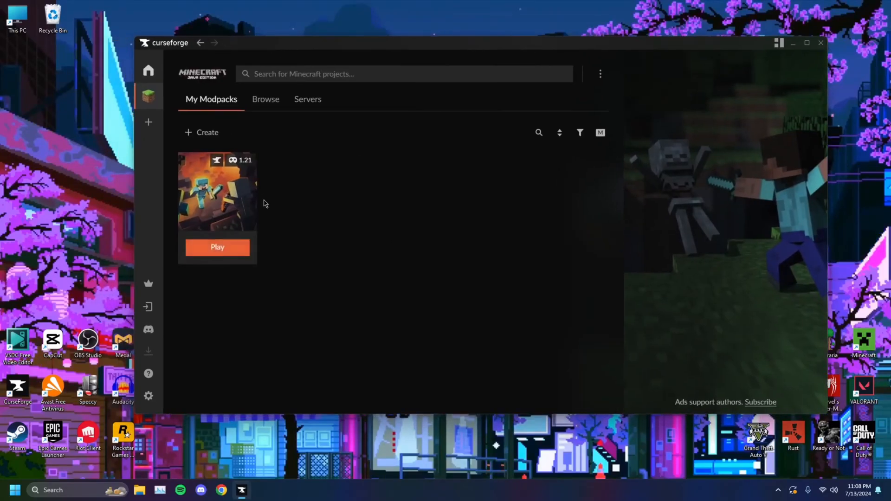
pyautogui.click(218, 191)
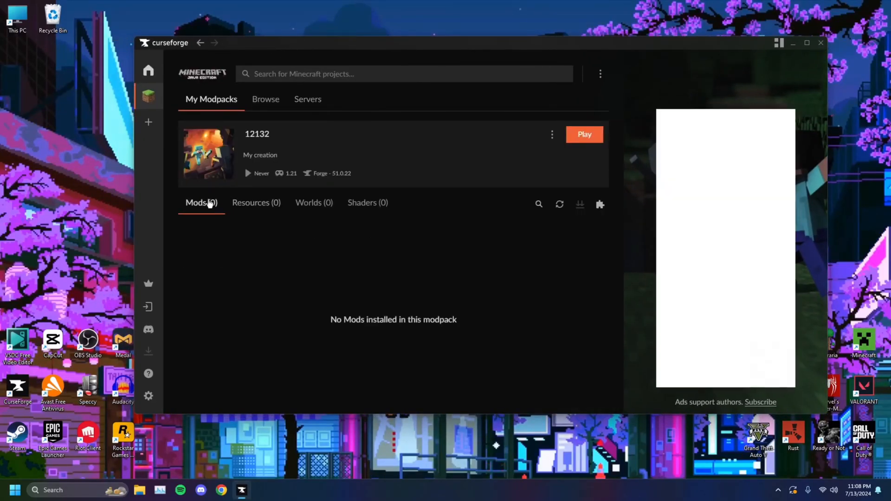
pyautogui.click(600, 205)
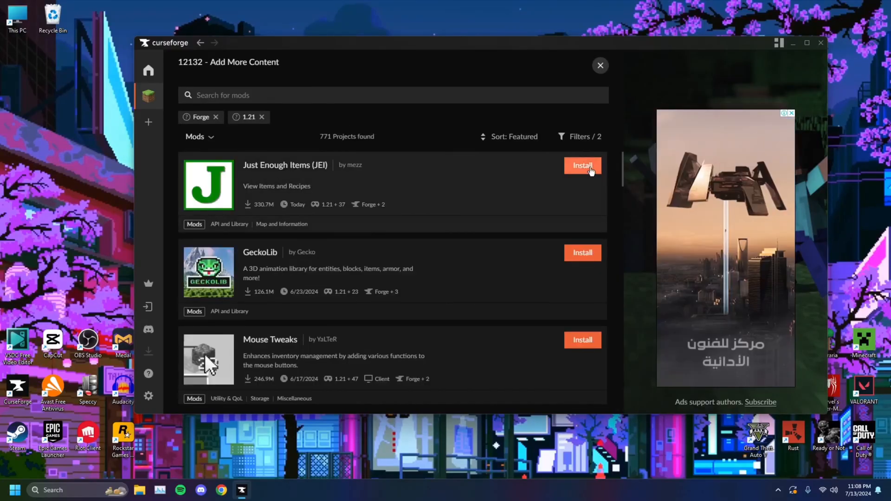
# Install the JourneyMap mod into the 12132 modpack
pyautogui.scroll(-3)
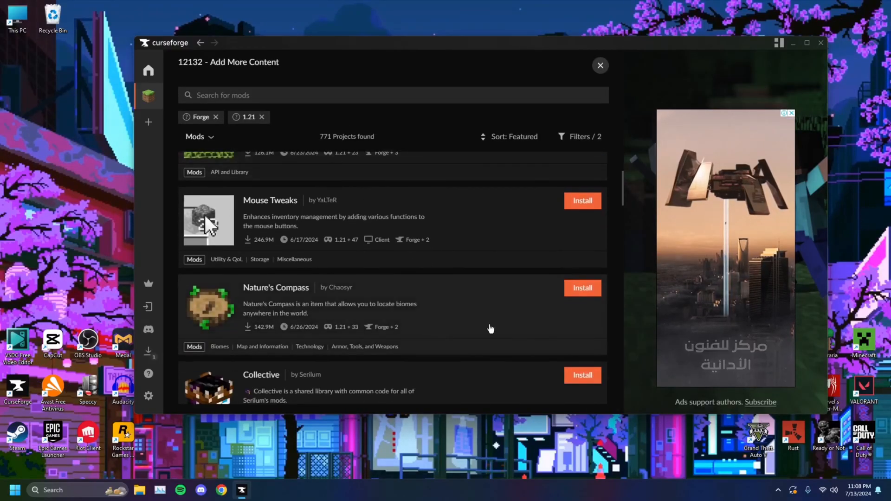
pyautogui.scroll(-3)
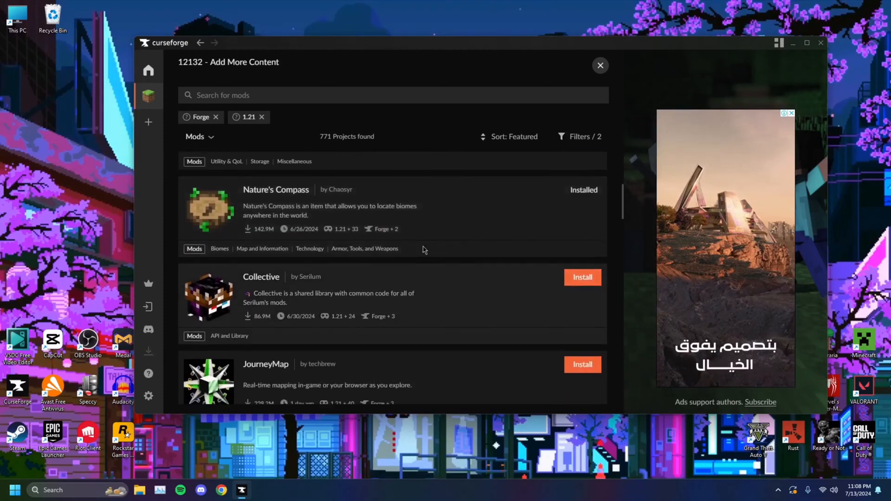
pyautogui.click(582, 364)
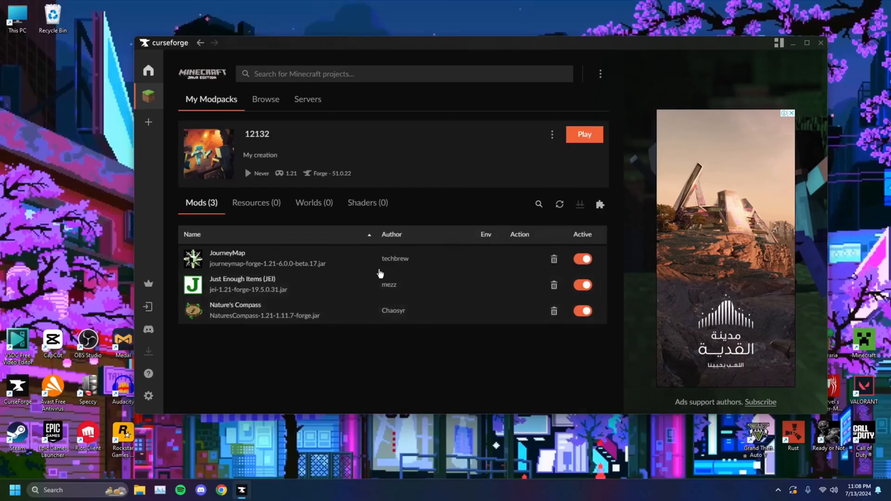
pyautogui.moveTo(459, 320)
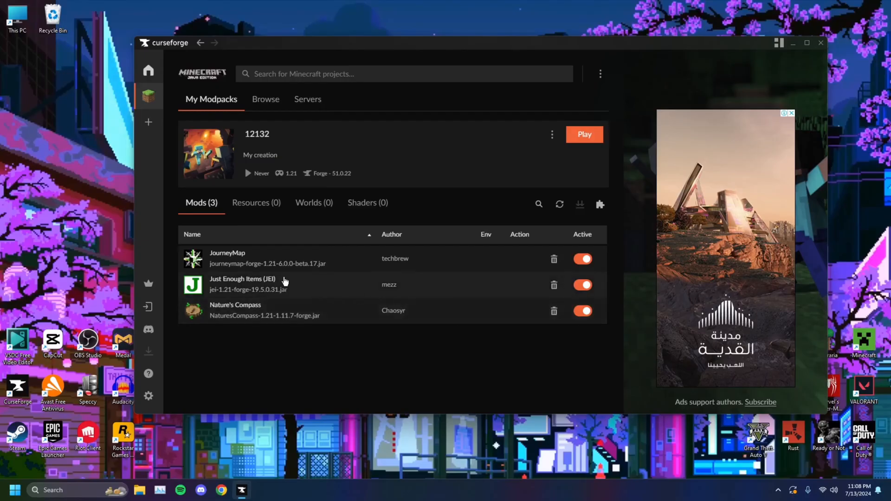
pyautogui.moveTo(270, 269)
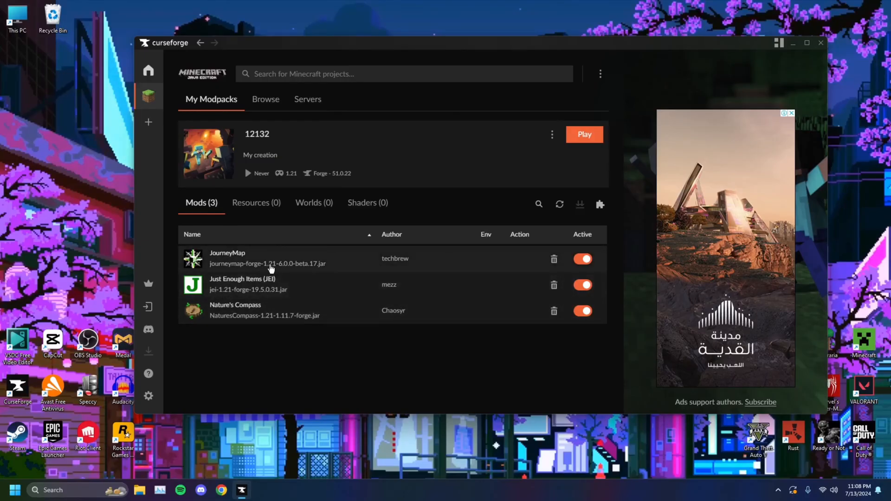
pyautogui.moveTo(267, 322)
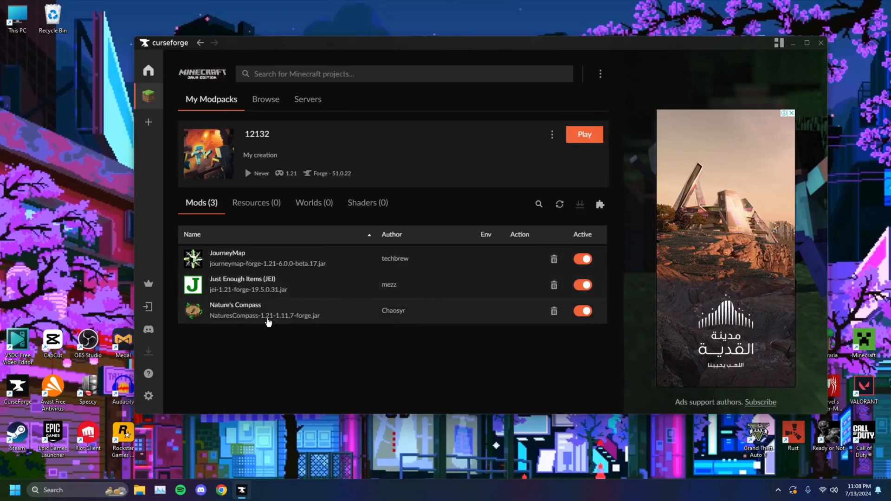
pyautogui.moveTo(271, 267)
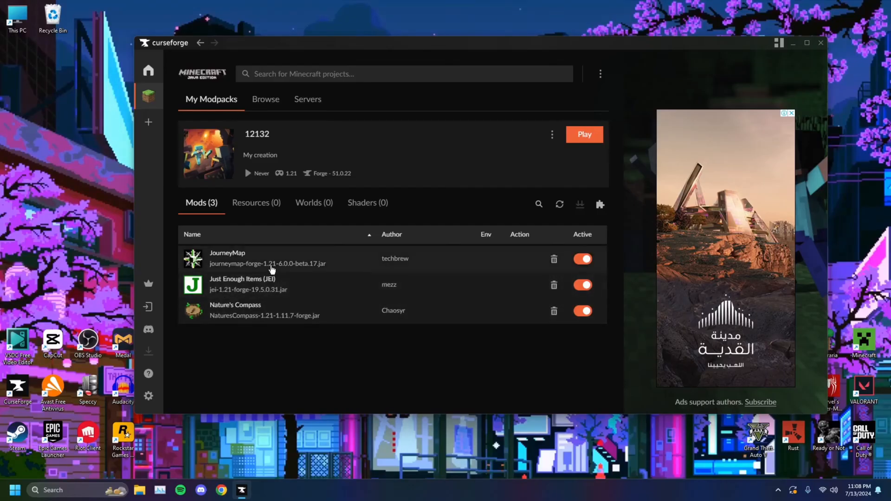
pyautogui.moveTo(280, 173)
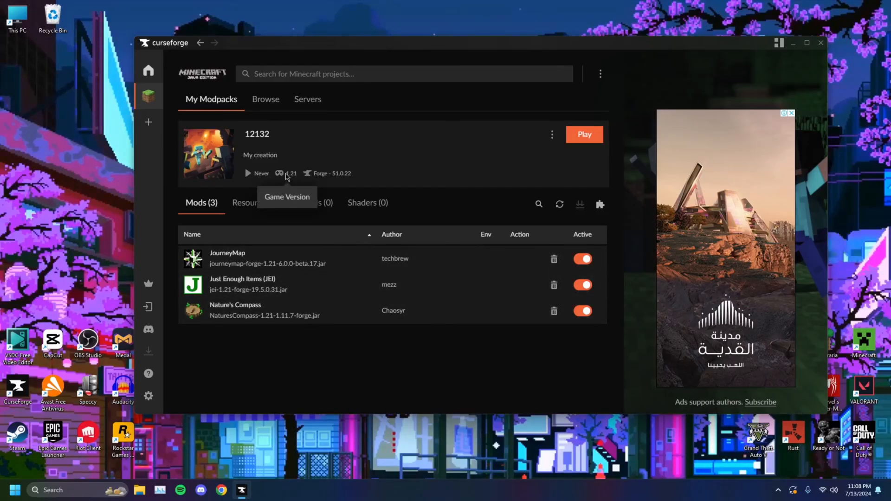
pyautogui.click(551, 134)
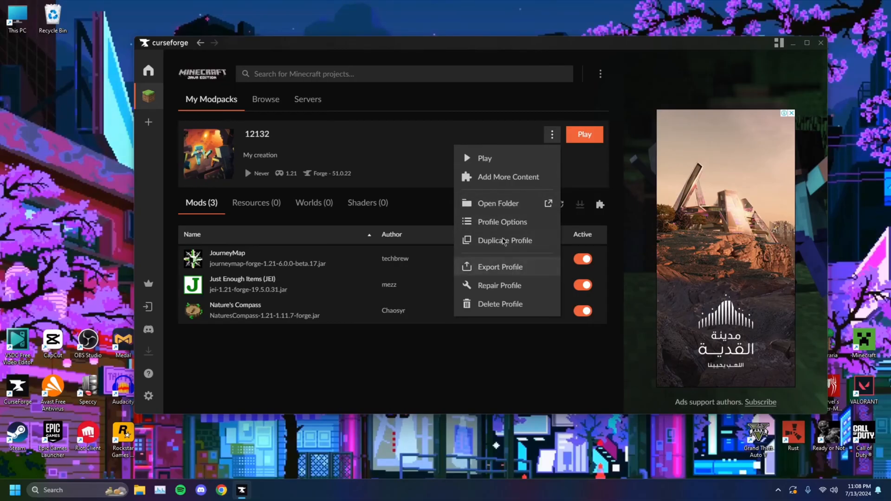
pyautogui.click(503, 222)
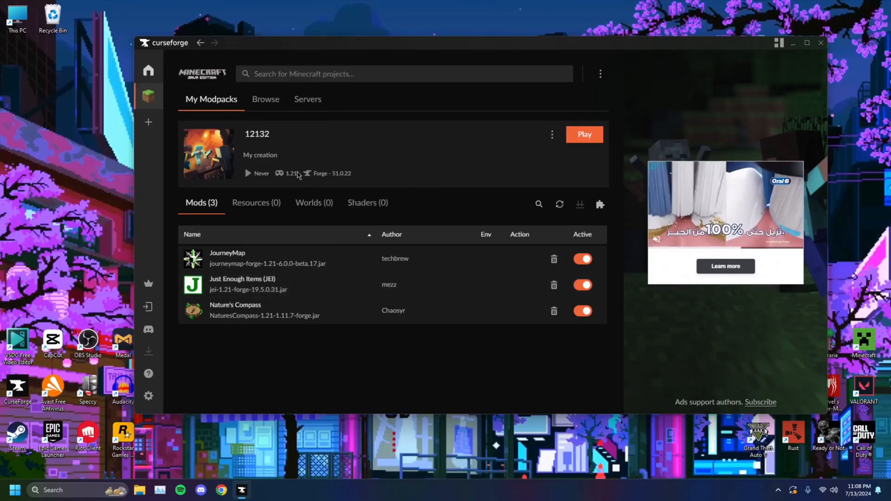
pyautogui.moveTo(286, 173)
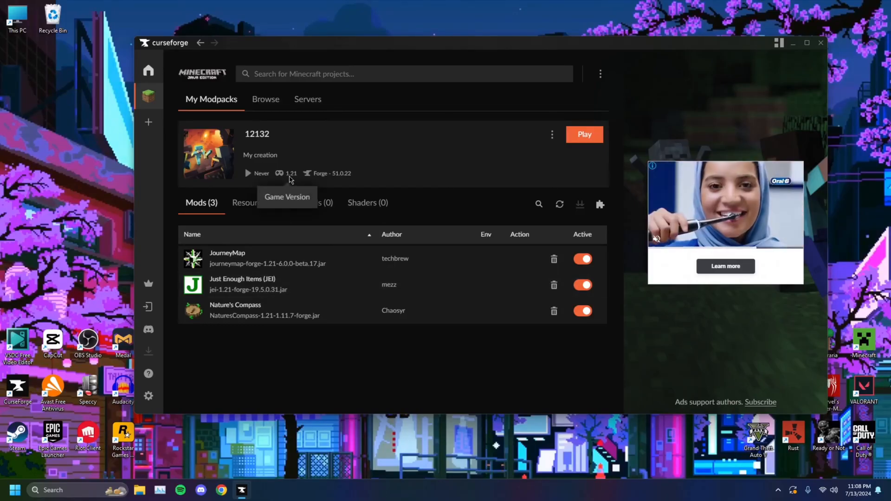
pyautogui.moveTo(613, 117)
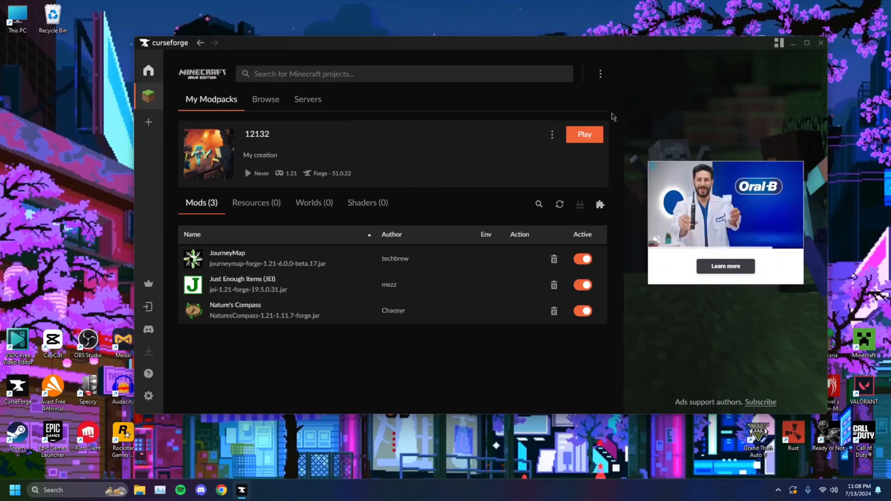
# Repair the 12132 modpack's profile from its actions menu and return to the mods list
pyautogui.click(552, 135)
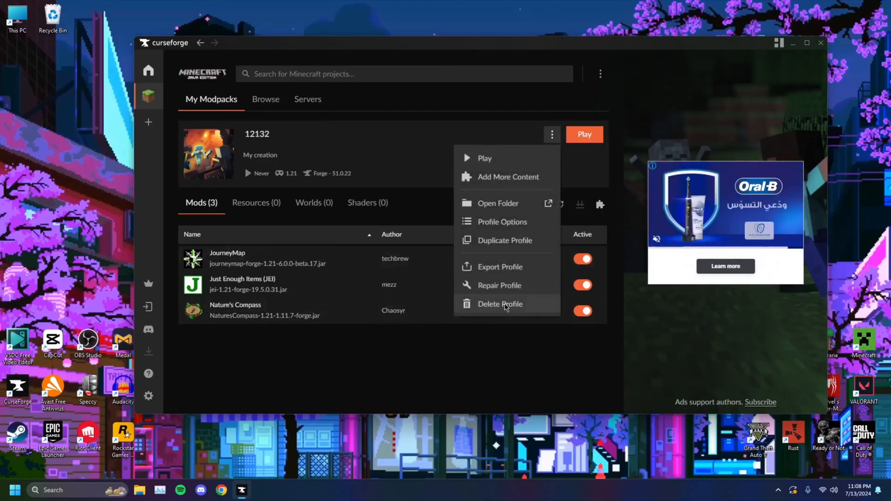
pyautogui.click(351, 206)
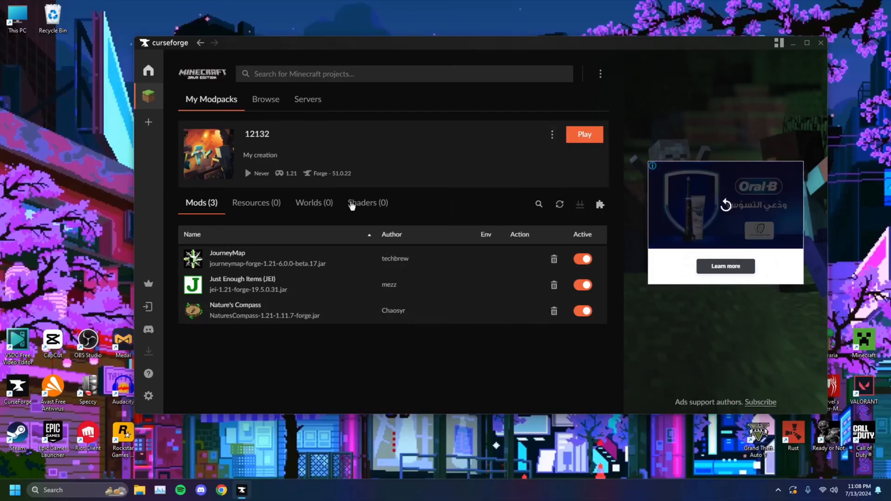
pyautogui.click(551, 134)
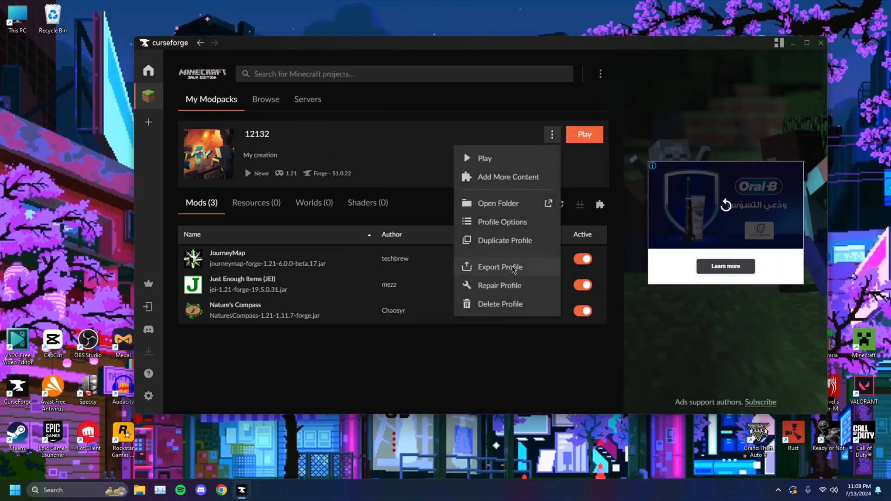
pyautogui.moveTo(505, 286)
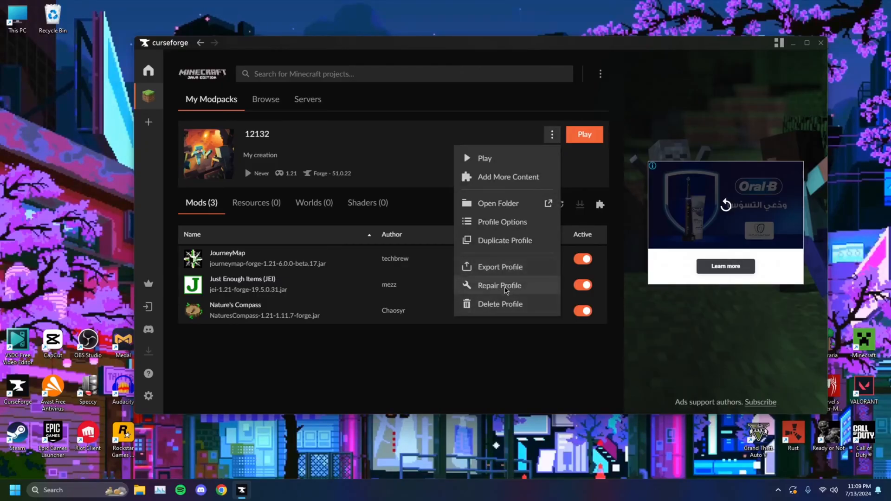
pyautogui.click(434, 357)
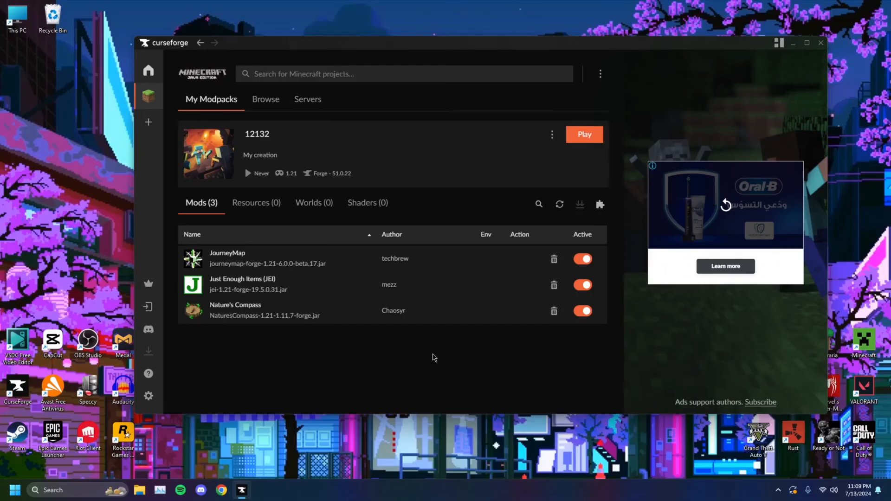
pyautogui.moveTo(289, 302)
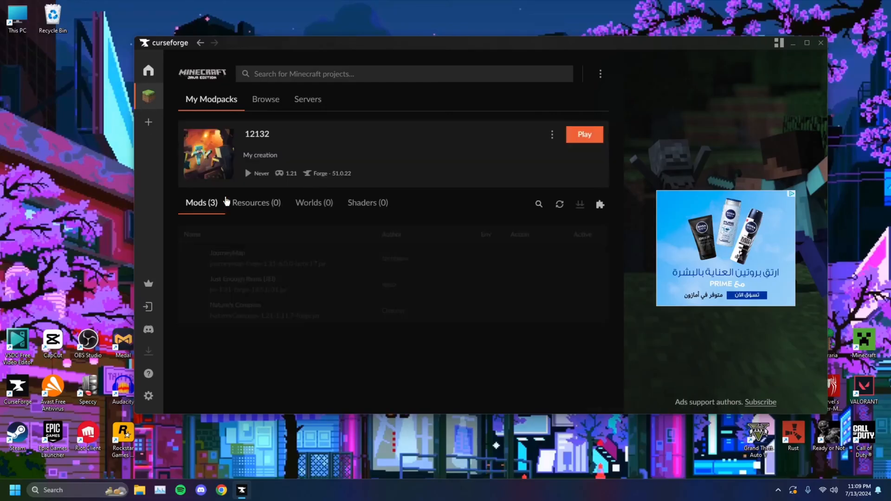
pyautogui.click(584, 134)
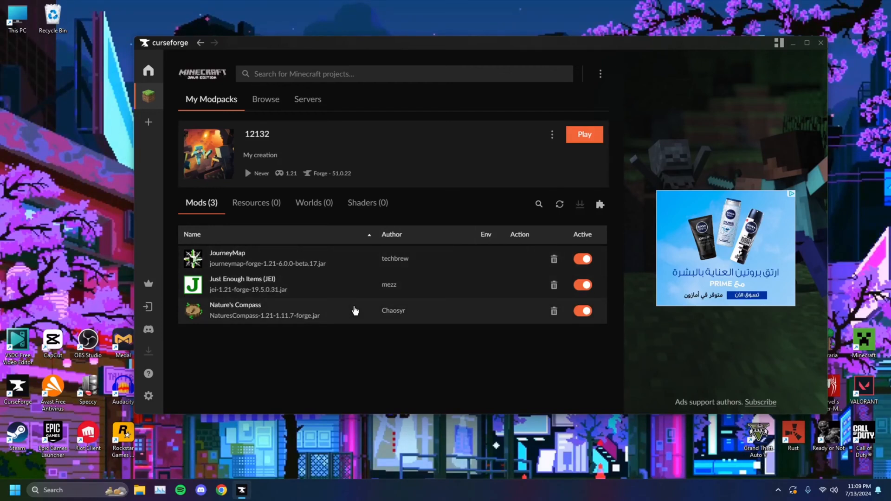
pyautogui.moveTo(254, 262)
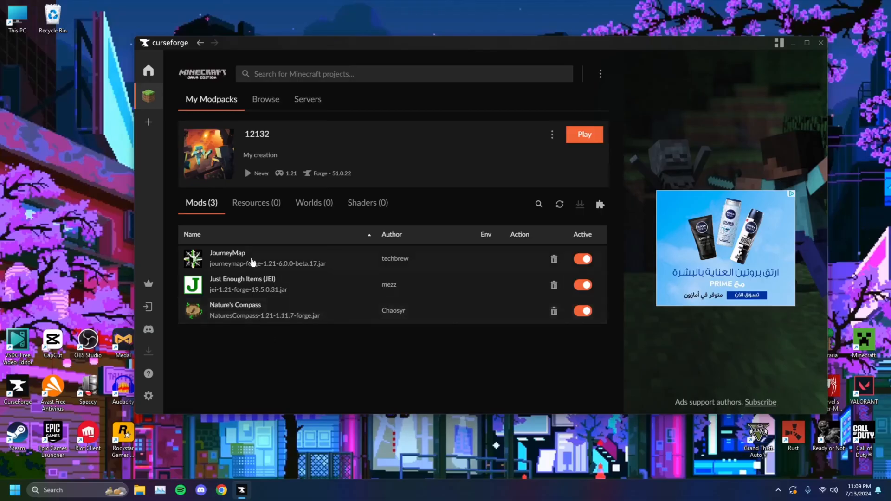
pyautogui.moveTo(272, 287)
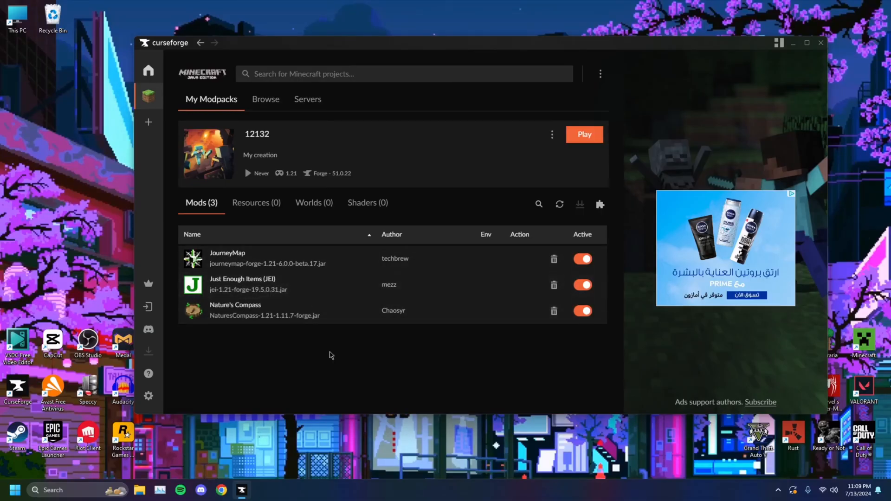
# Bring up the modpack's list of profile actions again with its three mods still active
pyautogui.click(552, 134)
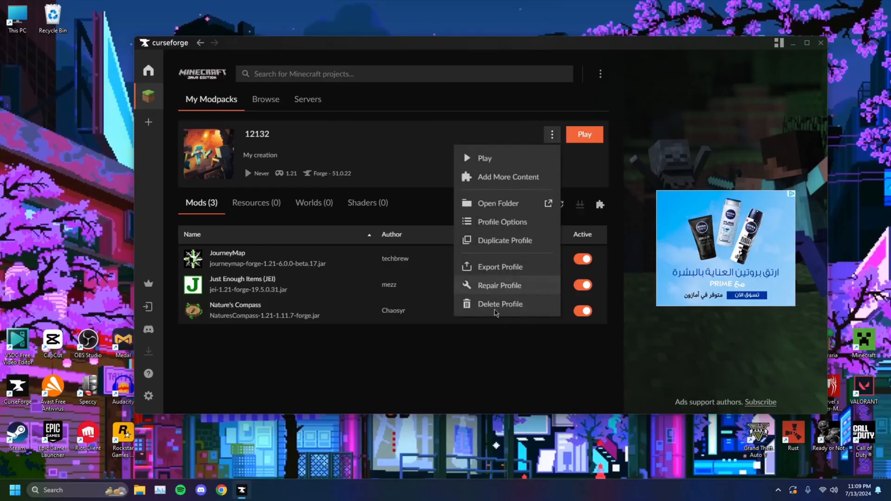
pyautogui.click(494, 347)
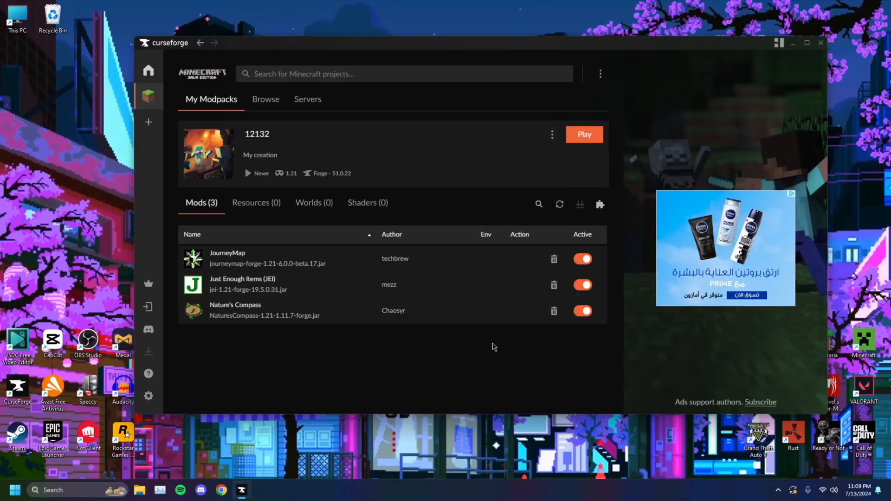
pyautogui.moveTo(552, 135)
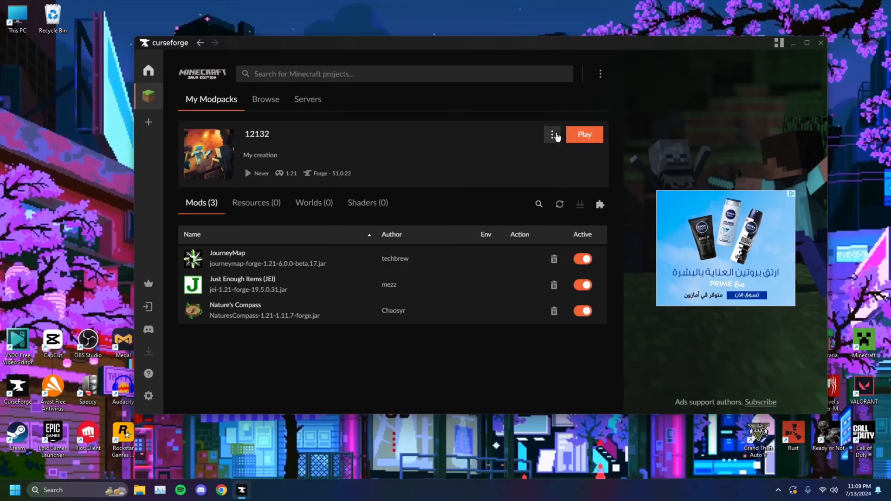
pyautogui.click(552, 134)
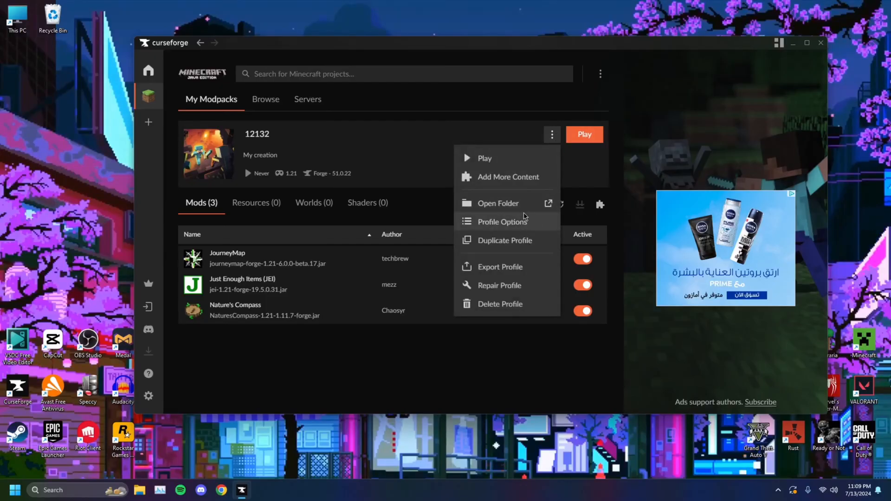
pyautogui.moveTo(502, 222)
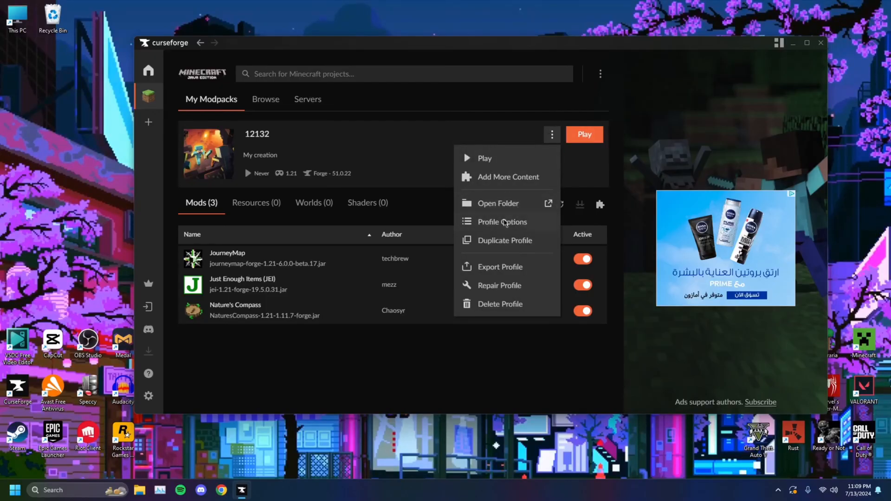
# Show the 12132 modpack's mods folder on disk beside the CurseForge mod list
pyautogui.click(498, 203)
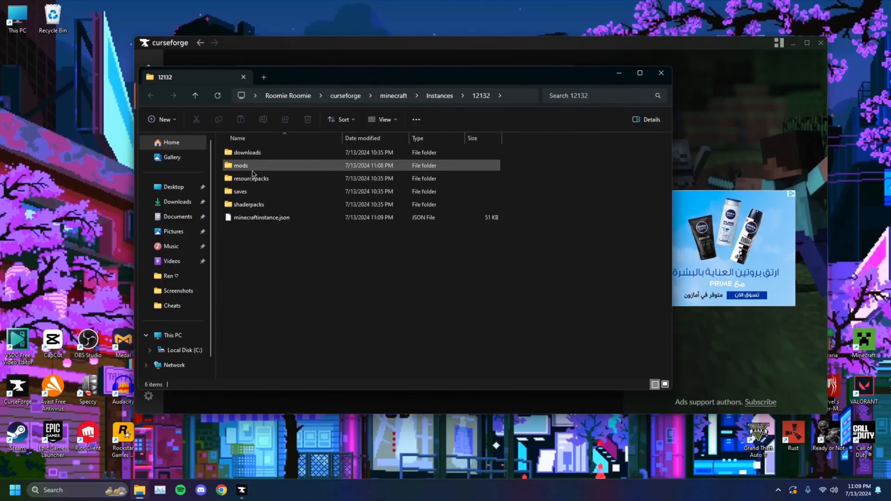
pyautogui.doubleClick(240, 165)
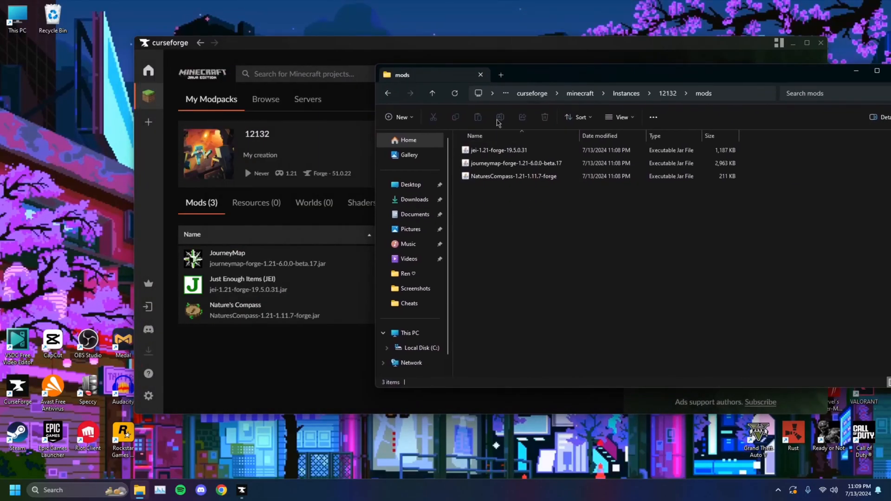
pyautogui.moveTo(498, 150); pyautogui.dragTo(87, 111)
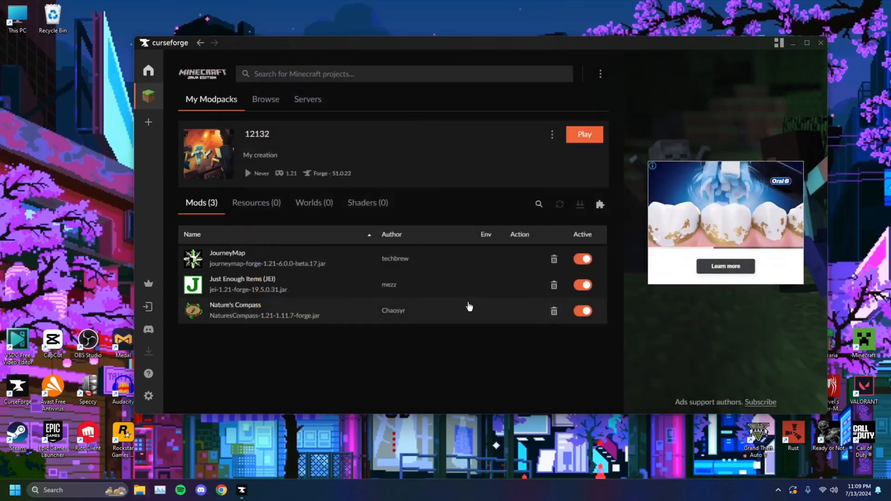
pyautogui.moveTo(446, 355)
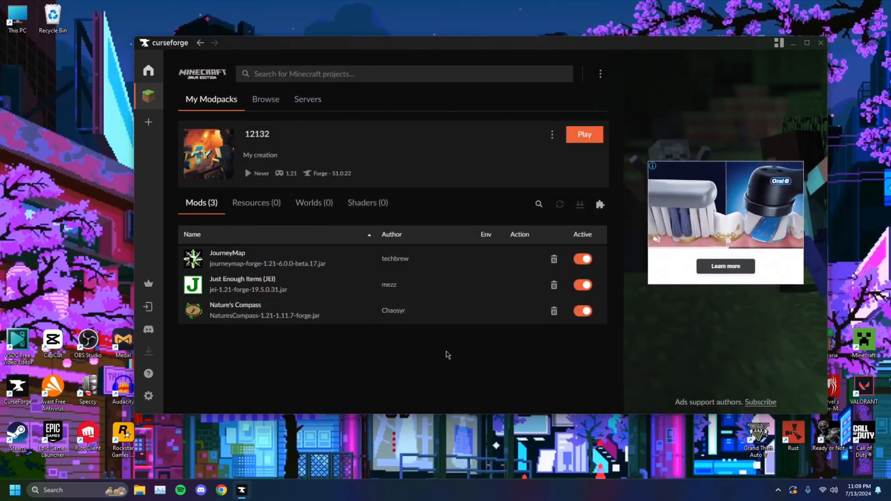
pyautogui.moveTo(433, 354)
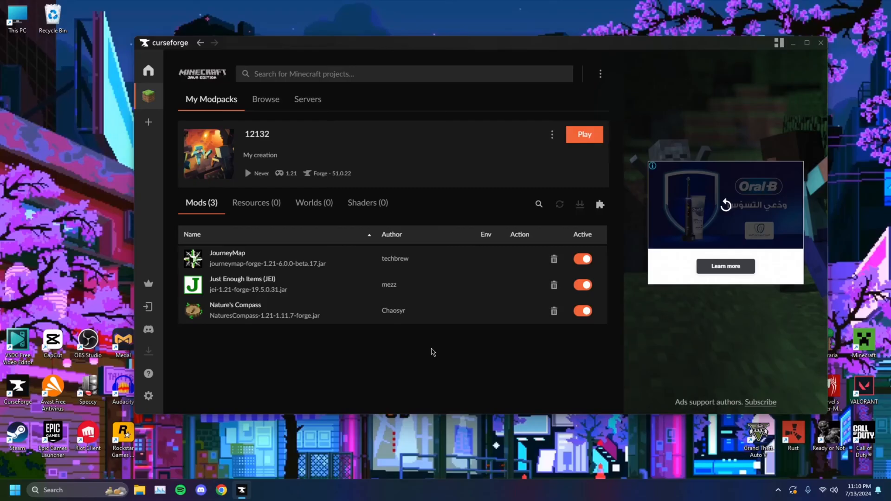
pyautogui.moveTo(433, 352)
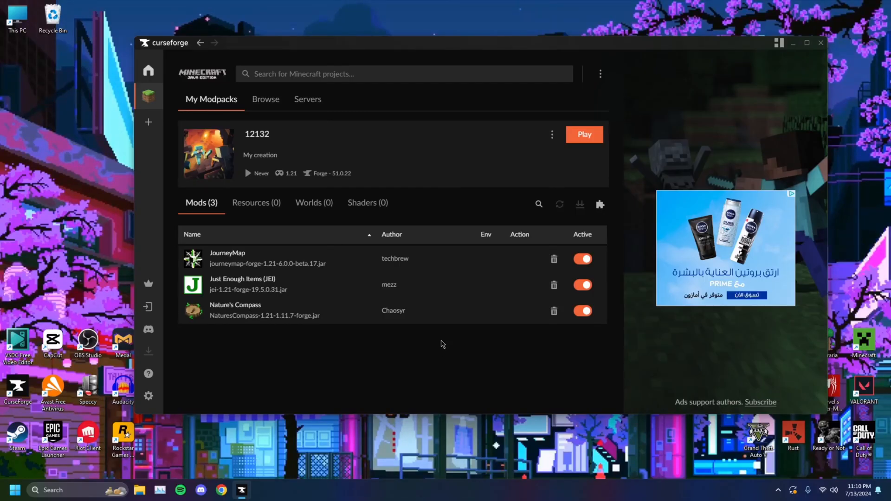
pyautogui.moveTo(499, 366)
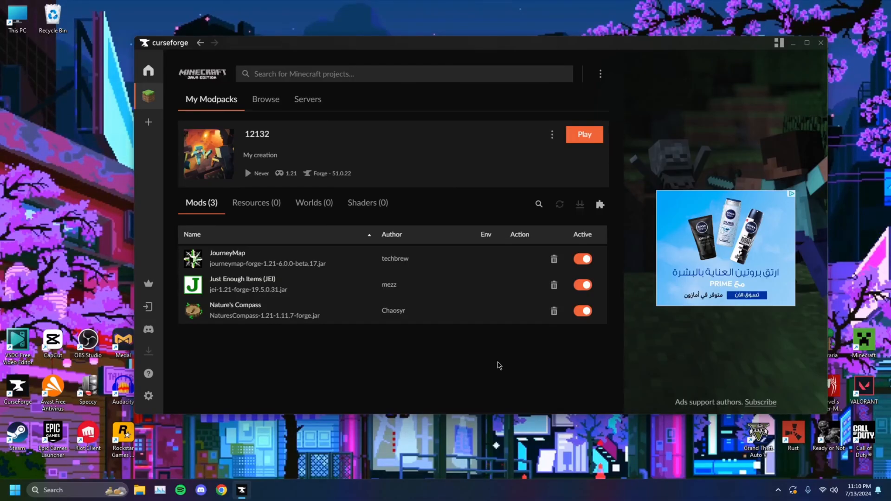
pyautogui.moveTo(499, 360)
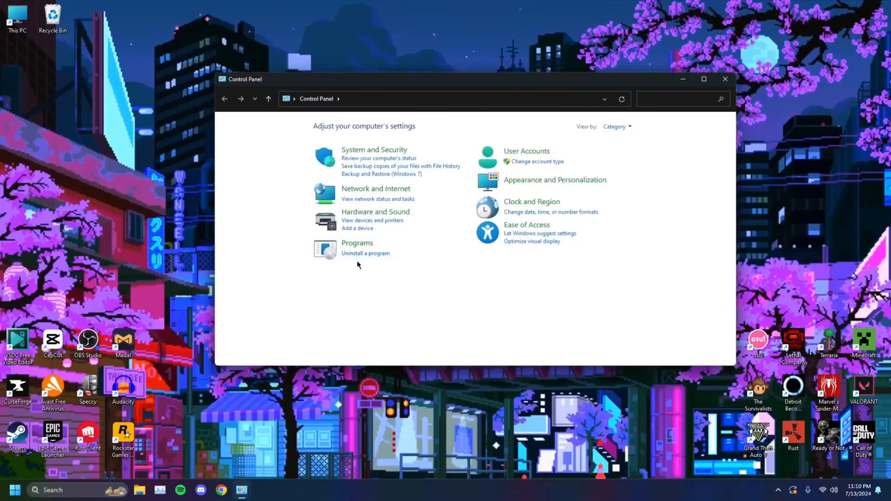
# Select CurseForge 1.255.0-18685 in the installed programs list and bring up its removal options
pyautogui.click(365, 253)
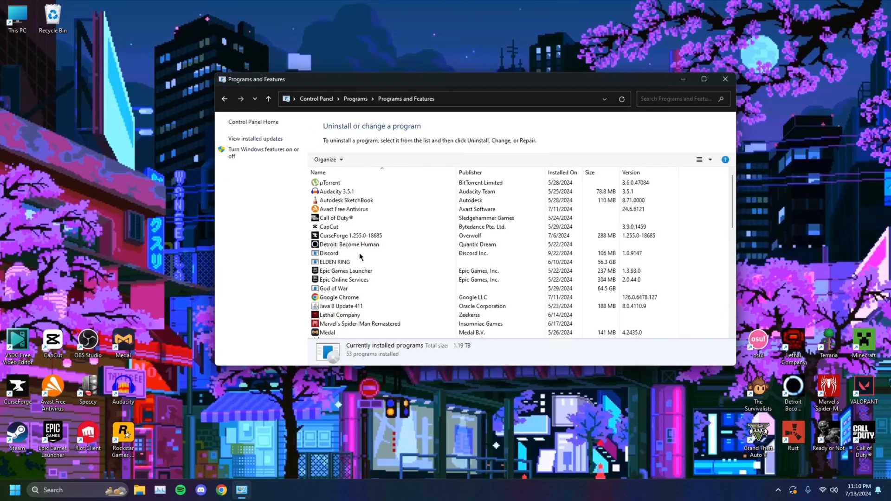
pyautogui.click(351, 235)
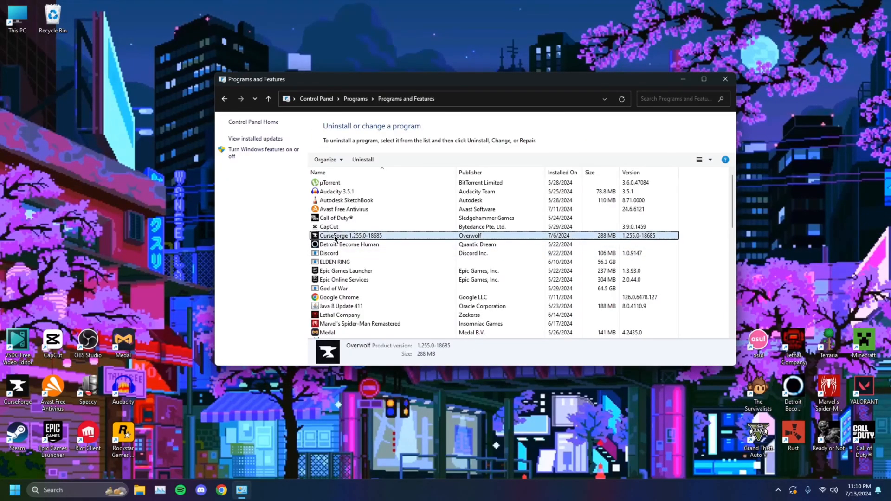
pyautogui.rightClick(352, 235)
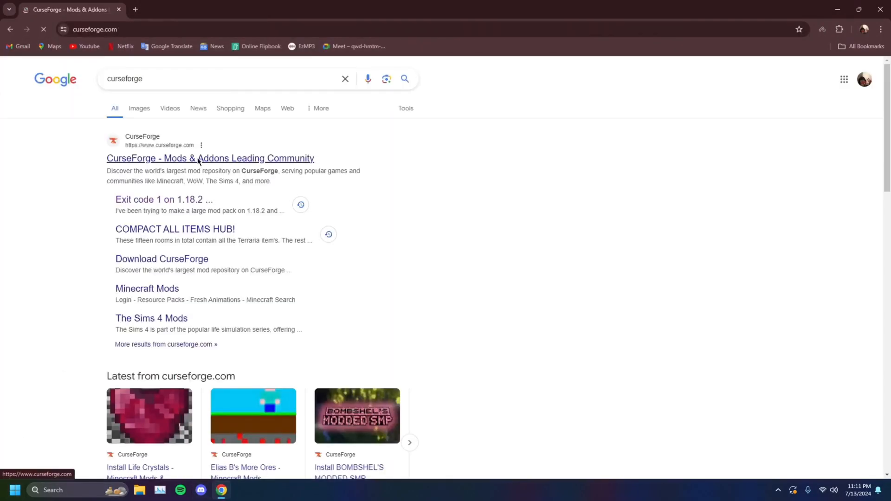
# Visit the official CurseForge site via the 'Mods & Addons Leading Community' search result
pyautogui.click(210, 158)
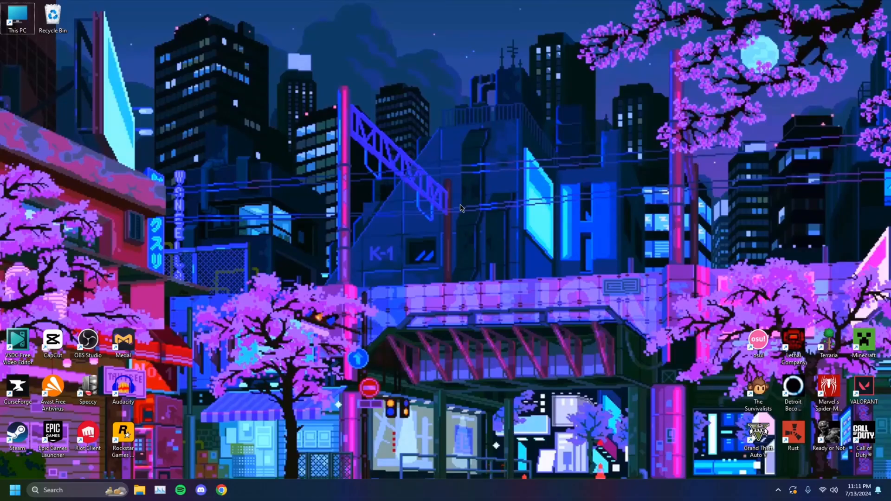
pyautogui.moveTo(477, 208)
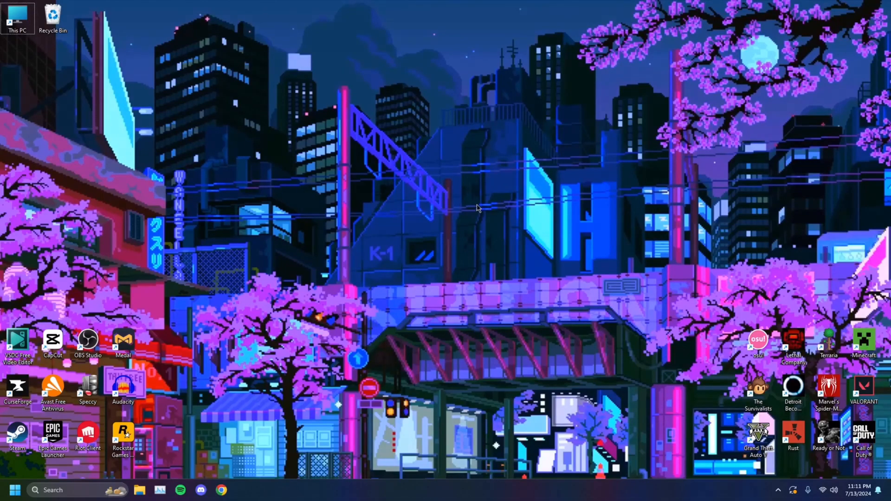